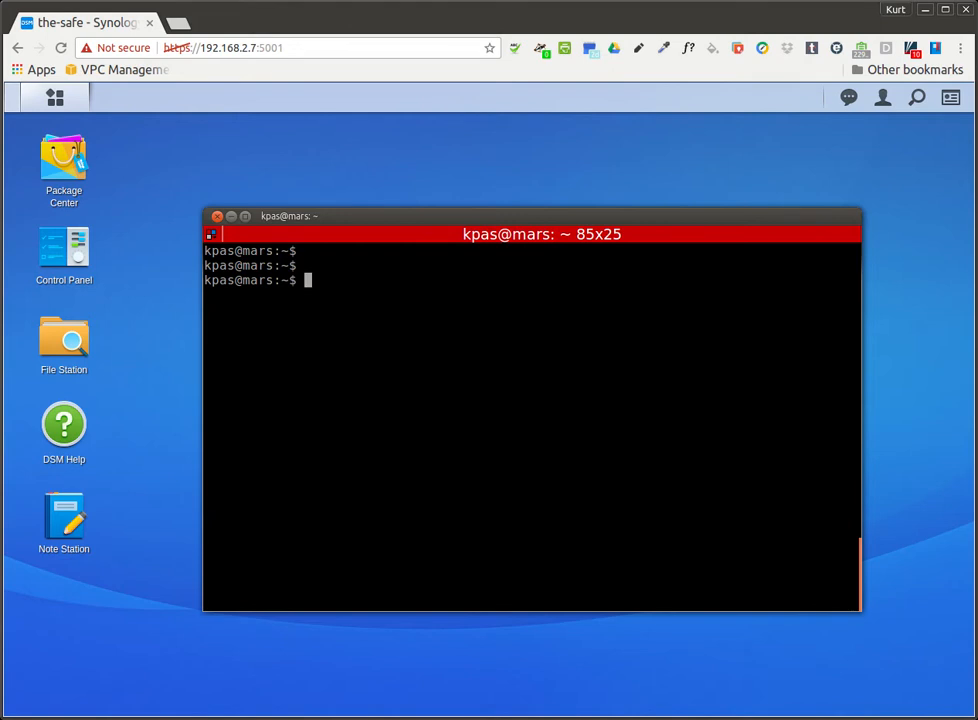
pyautogui.moveTo(449, 218)
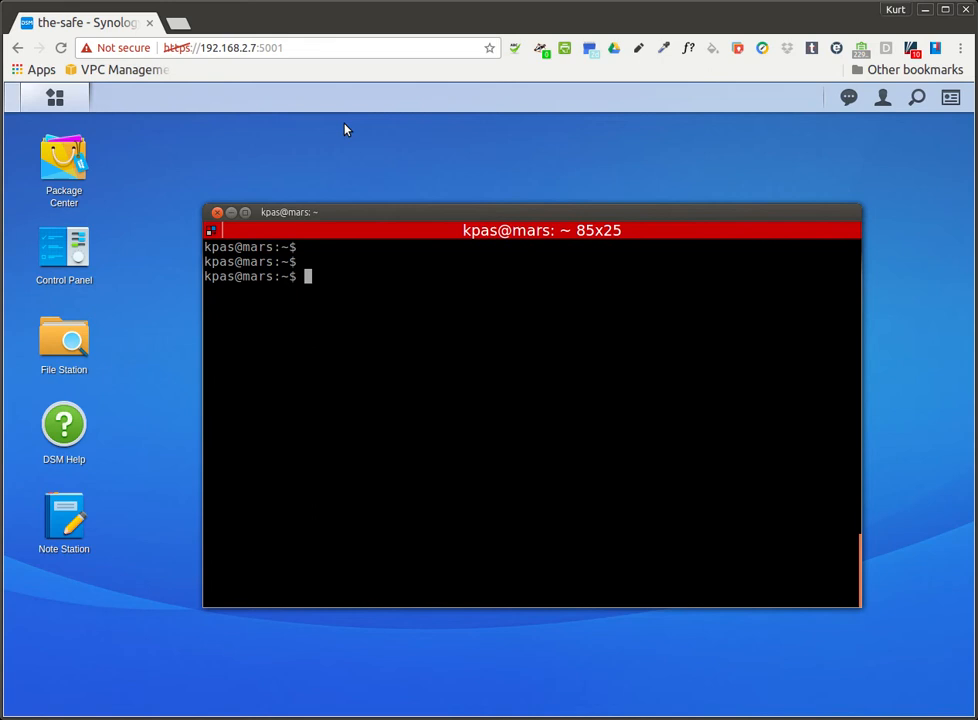
pyautogui.moveTo(263, 63)
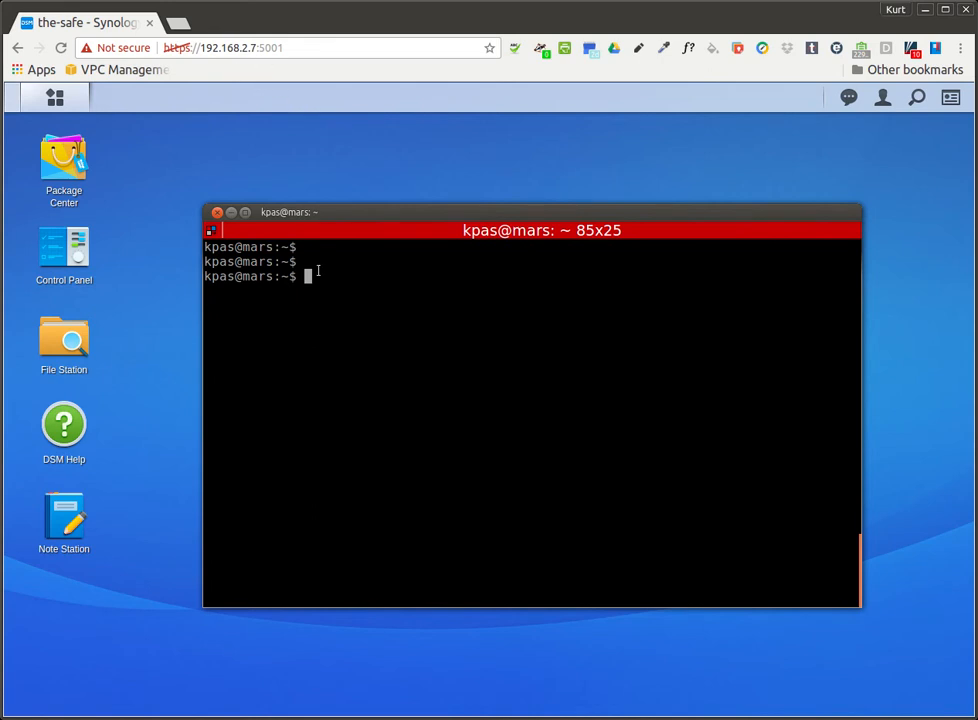
# Ping synology.com in Terminal and stop it after getting no replies
pyautogui.write('ping synology.com')
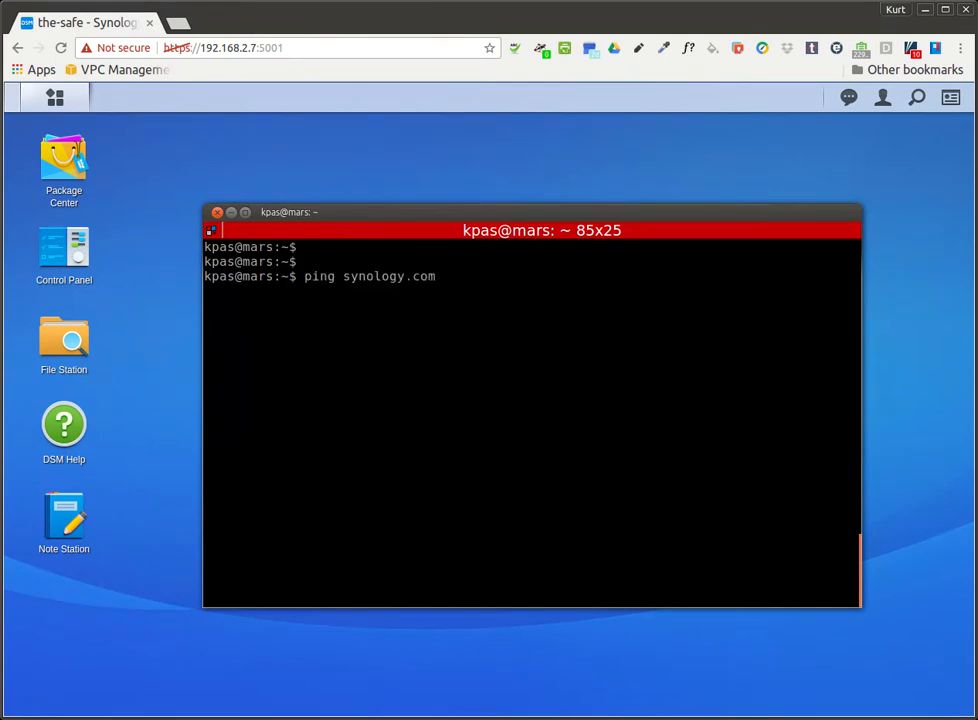
pyautogui.press('Return')
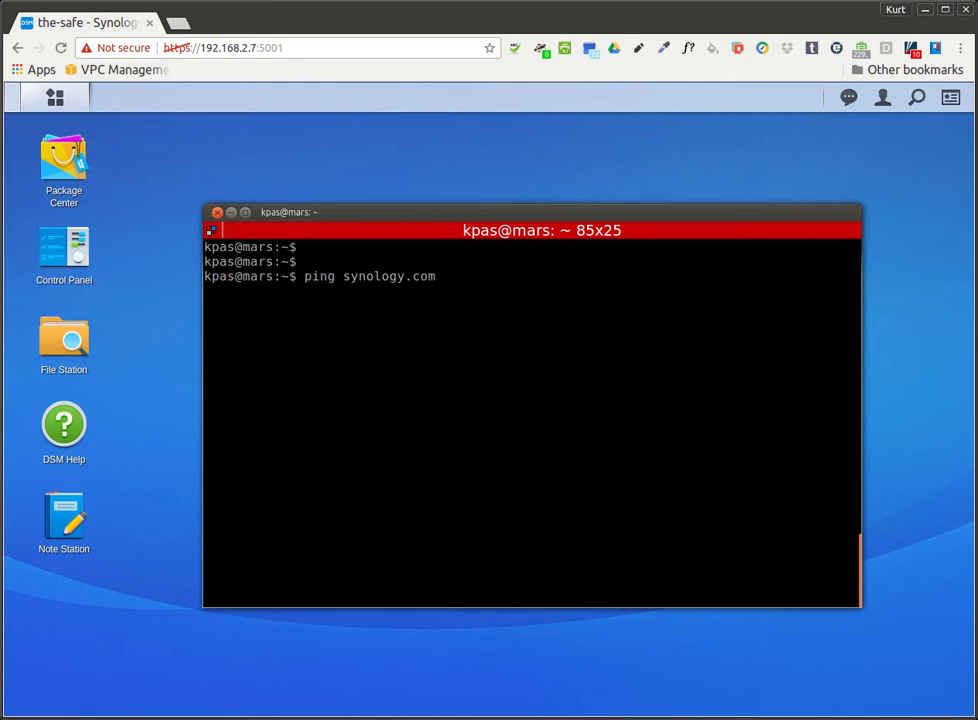
pyautogui.press('Return')
pyautogui.write('ping synology.')
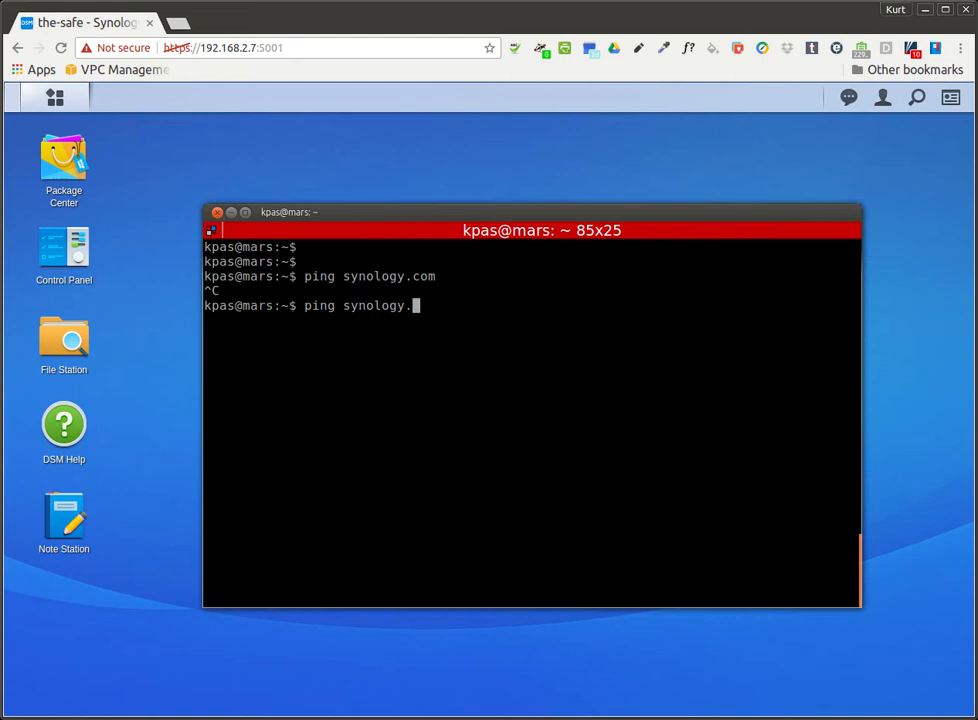
# Ping 8.8.8.8 and stop it after all five packets return with 0% loss
pyautogui.press('BackSpace')
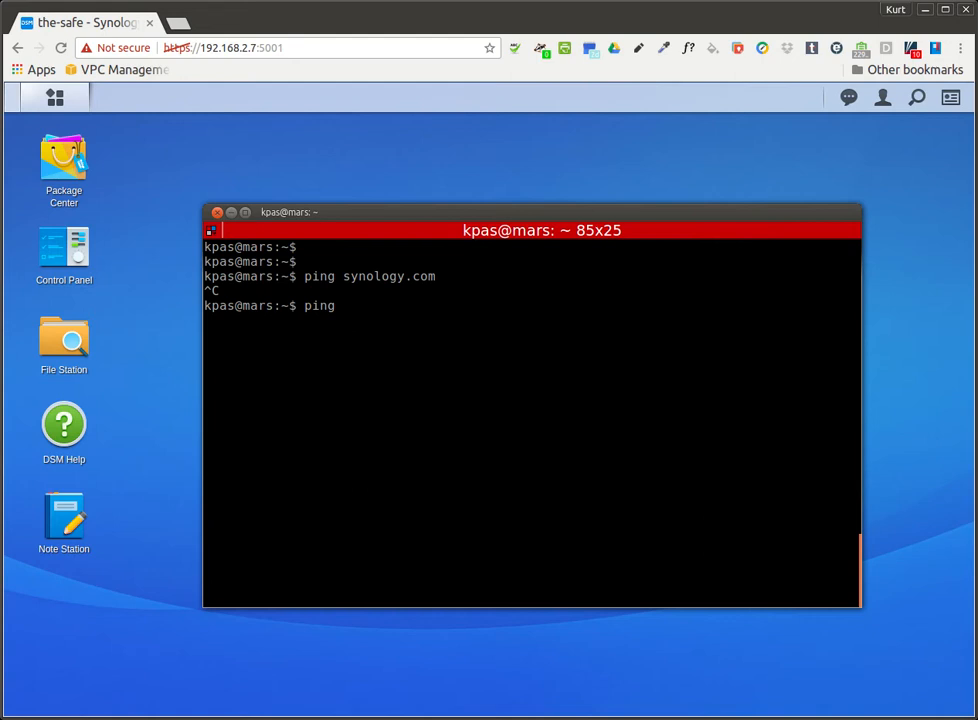
pyautogui.write('8.8.8.8')
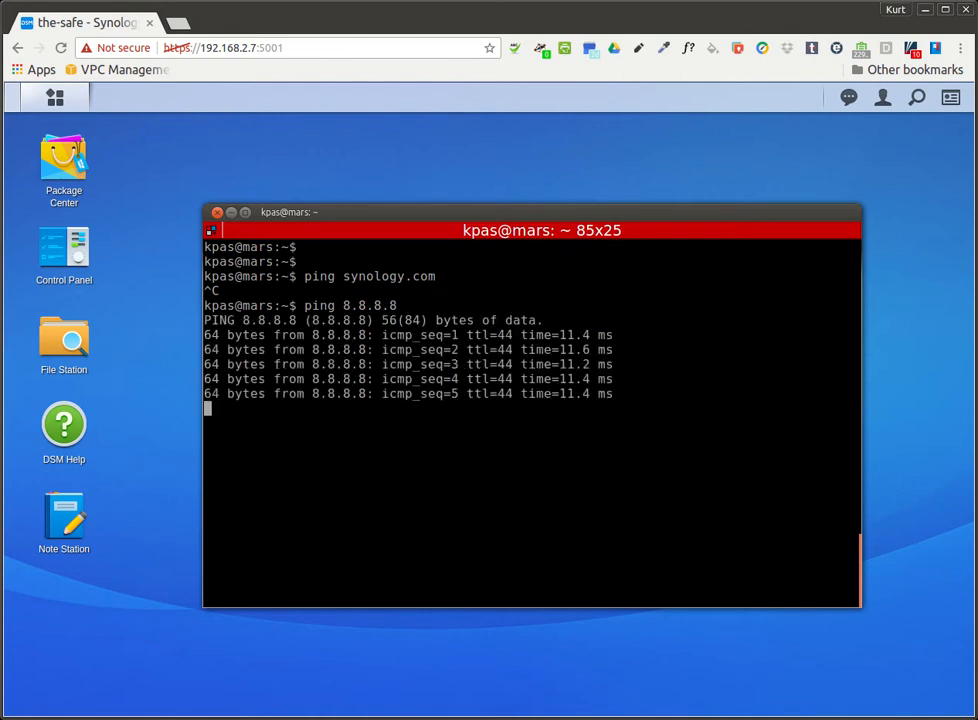
pyautogui.press('ctrl+c')
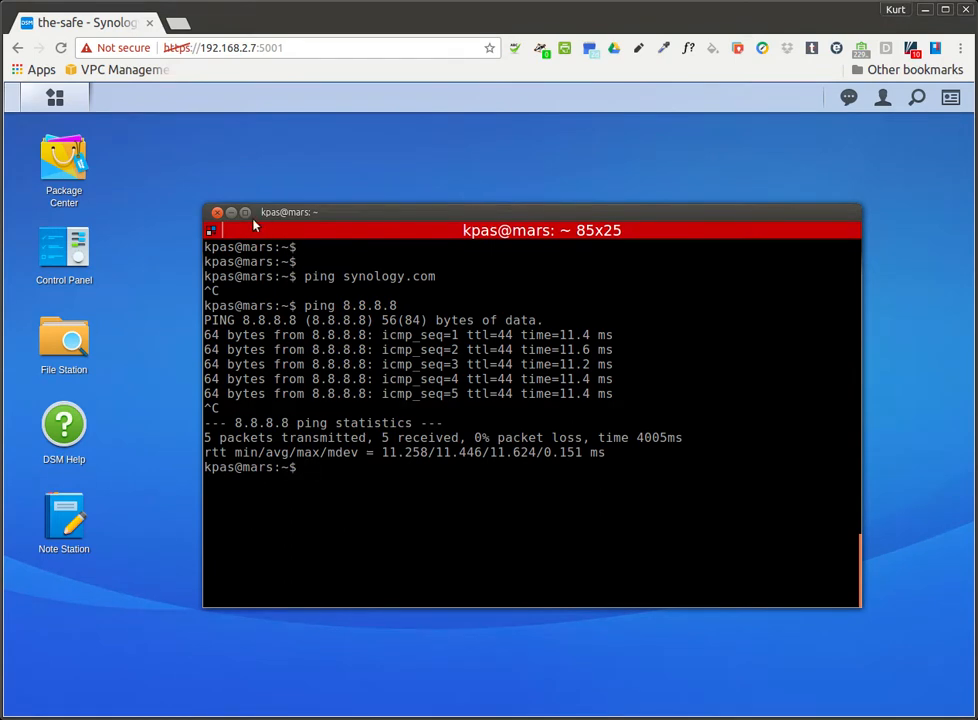
# Close the terminal, install DNS Server from Package Center, then close Package Center
pyautogui.click(217, 212)
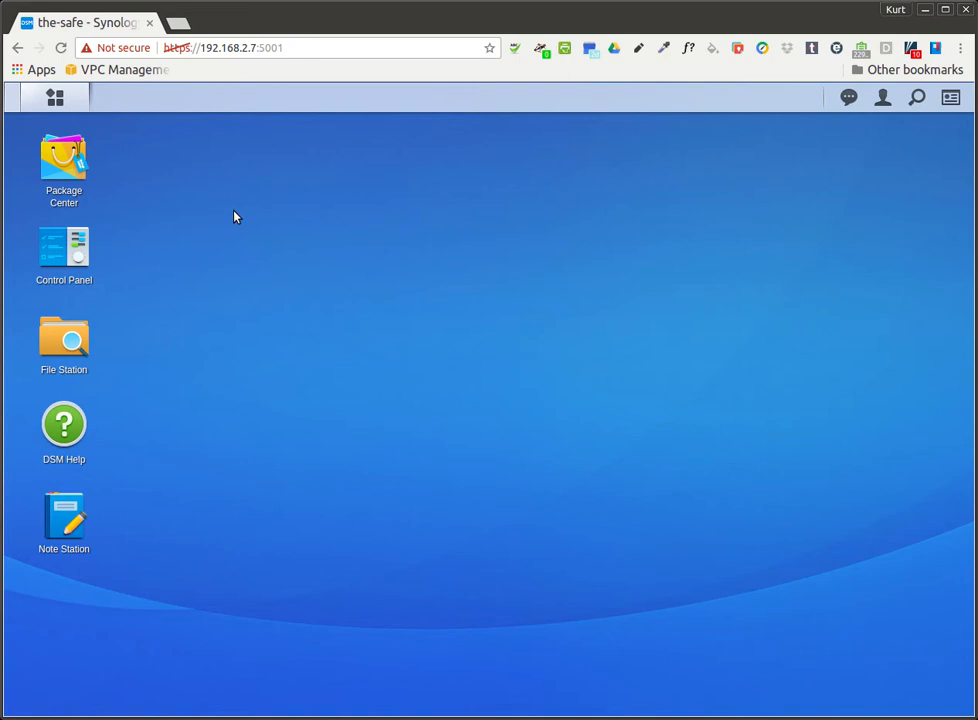
pyautogui.moveTo(188, 250)
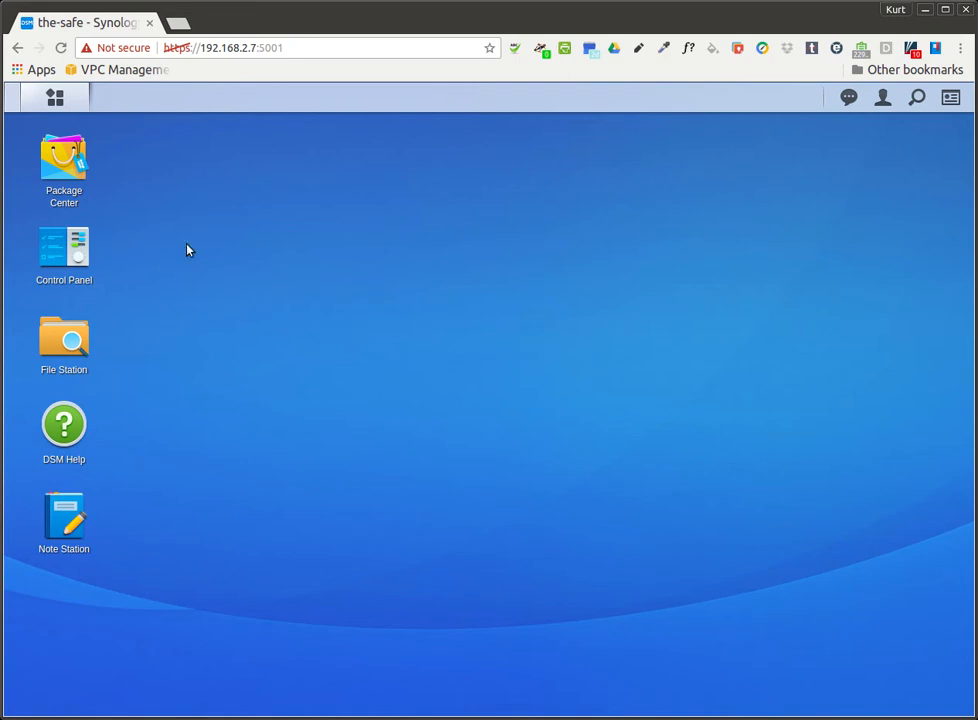
pyautogui.doubleClick(63, 161)
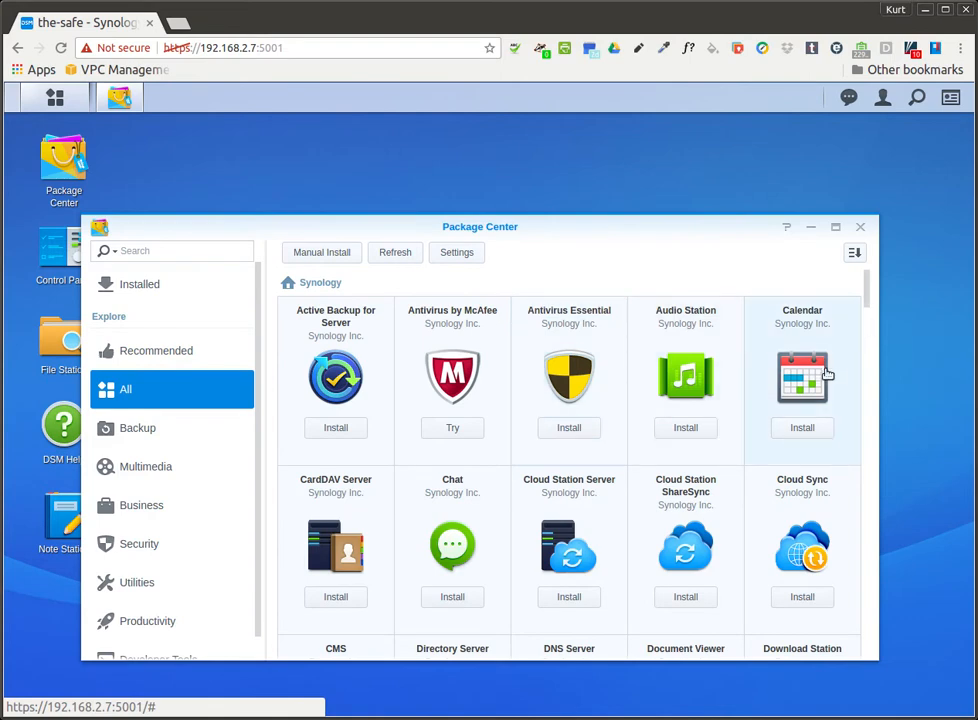
pyautogui.scroll(-3)
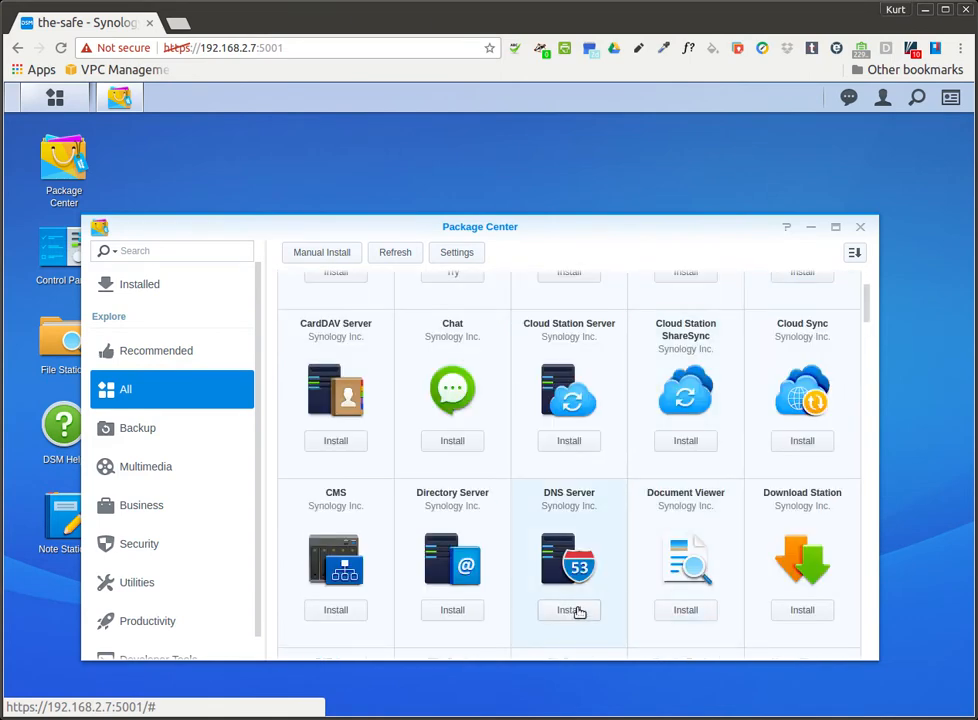
pyautogui.click(568, 610)
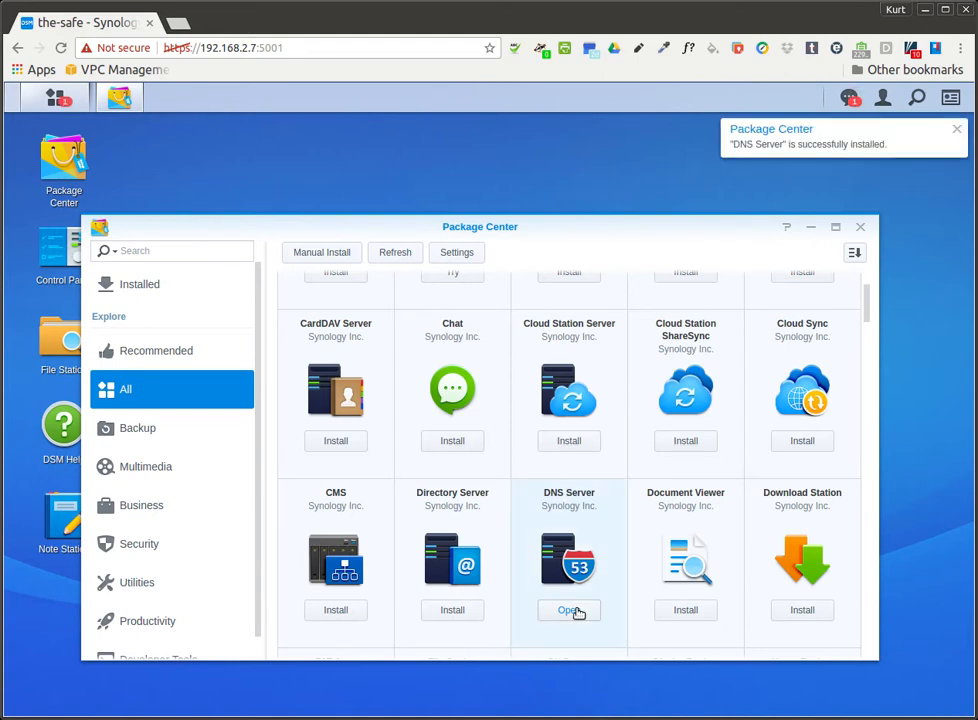
pyautogui.moveTo(893, 151)
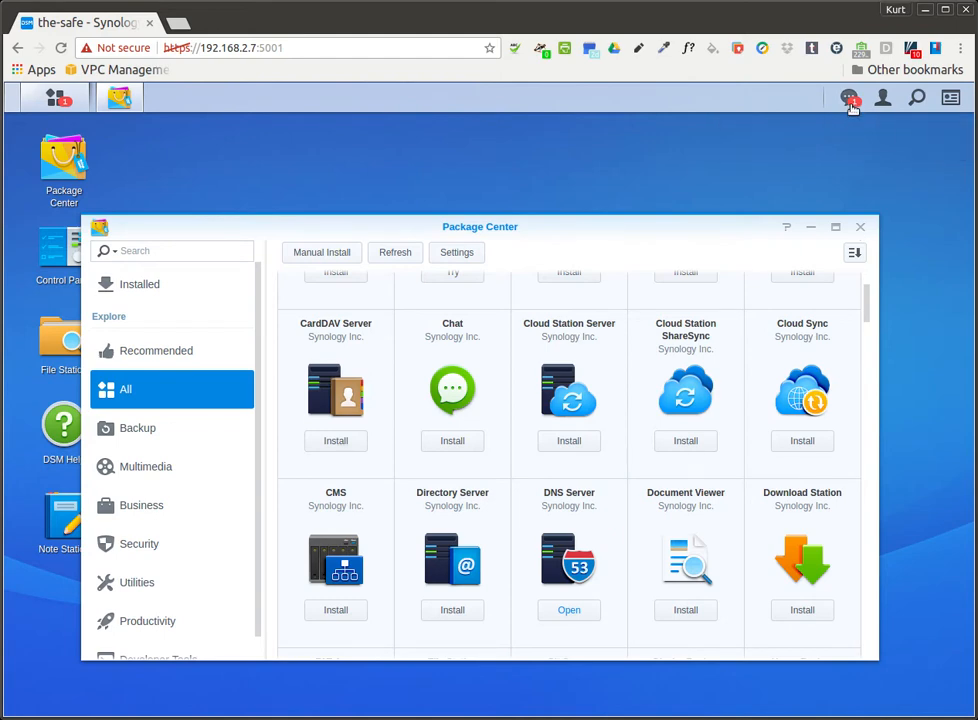
pyautogui.click(848, 97)
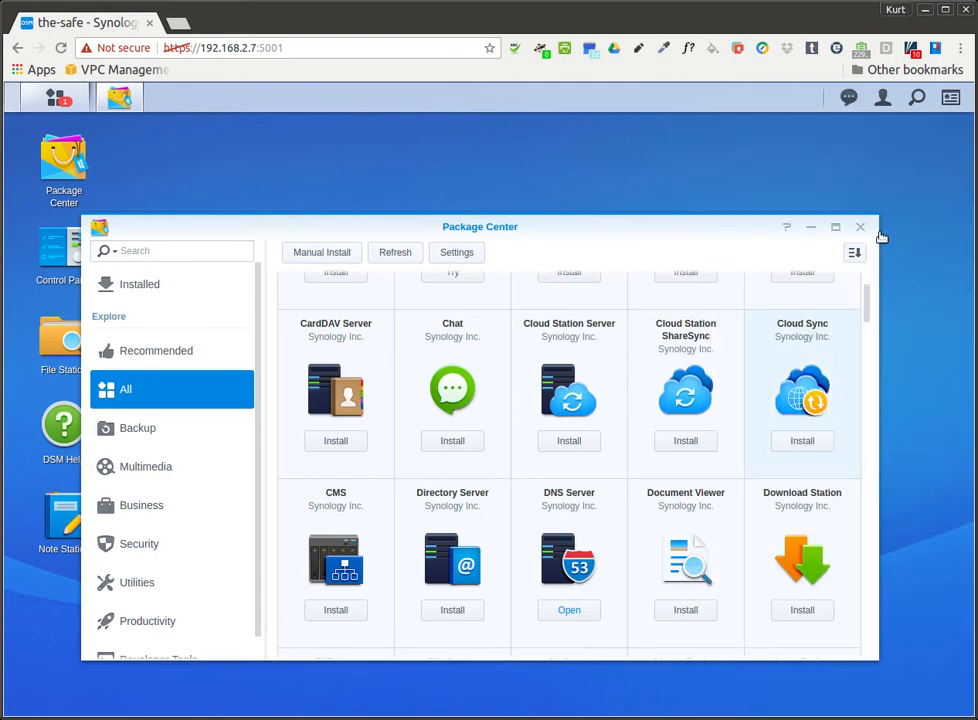
pyautogui.moveTo(884, 210)
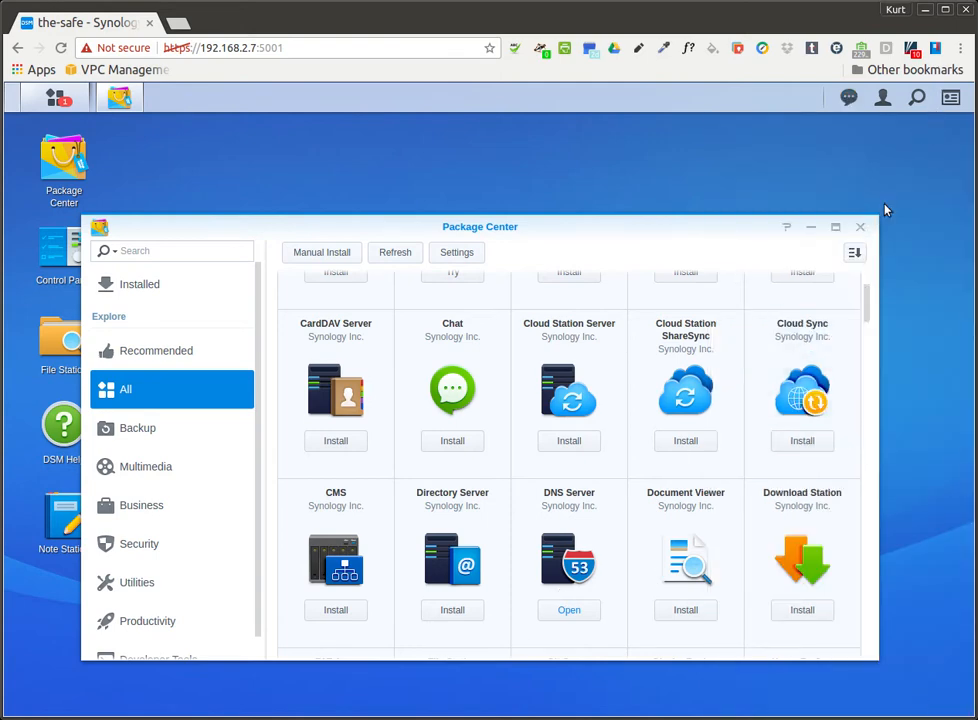
pyautogui.click(859, 226)
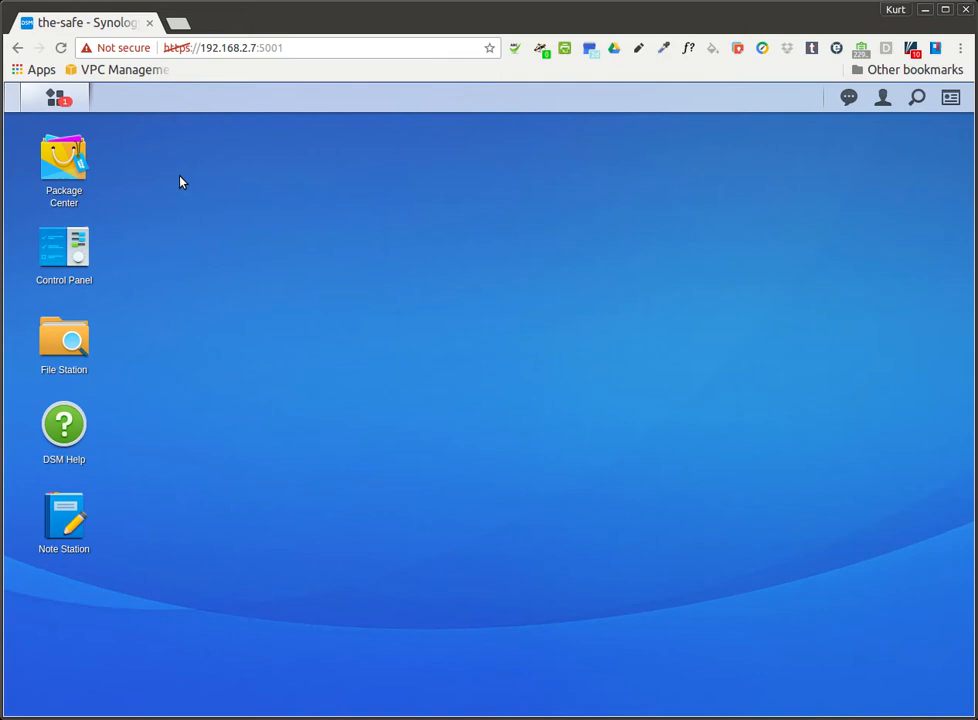
# Remove the DNS Server desktop shortcut and launch DNS Server from the Main Menu
pyautogui.click(55, 96)
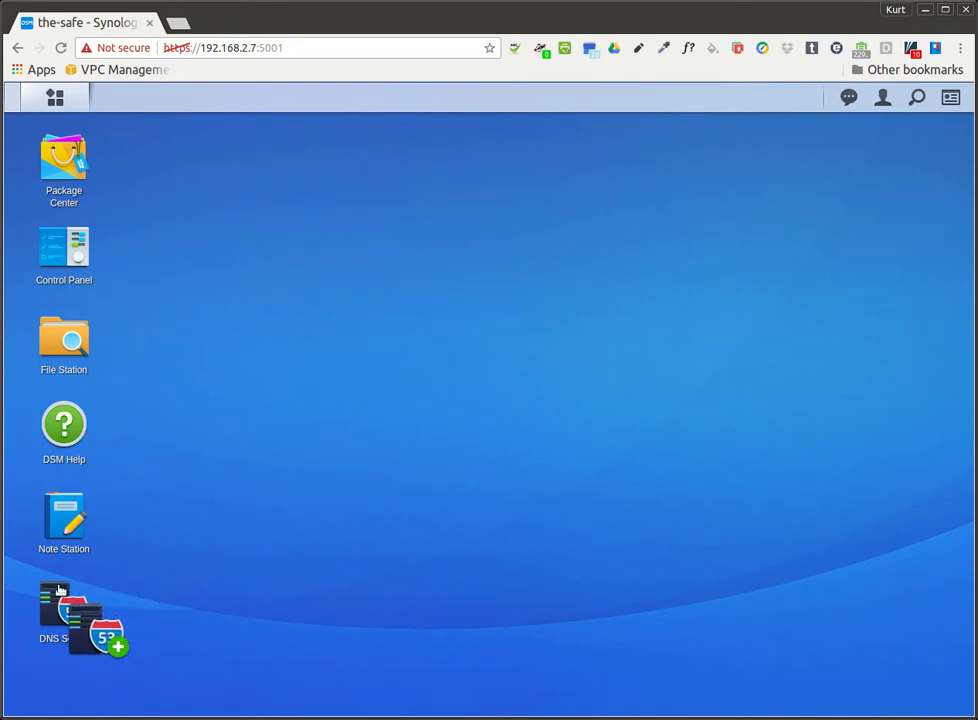
pyautogui.rightClick(64, 610)
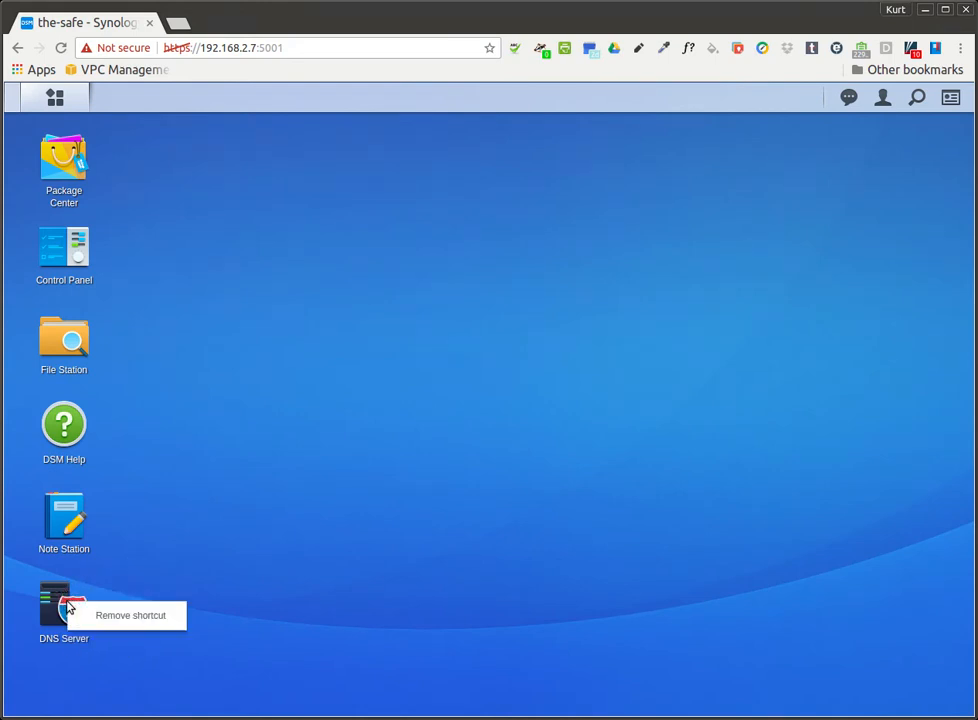
pyautogui.click(130, 615)
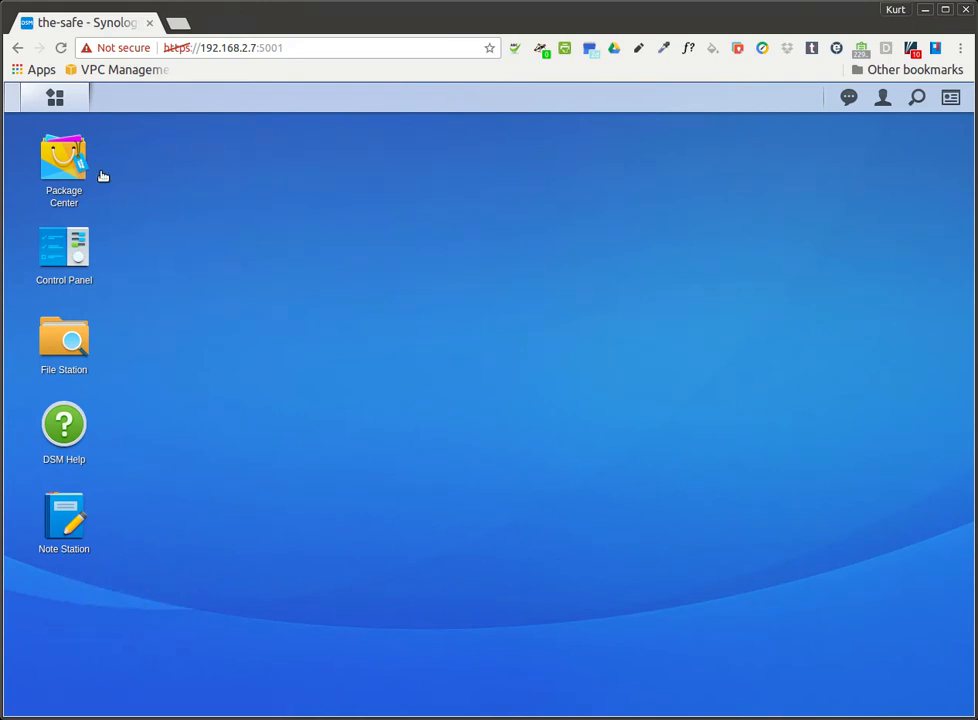
pyautogui.click(55, 97)
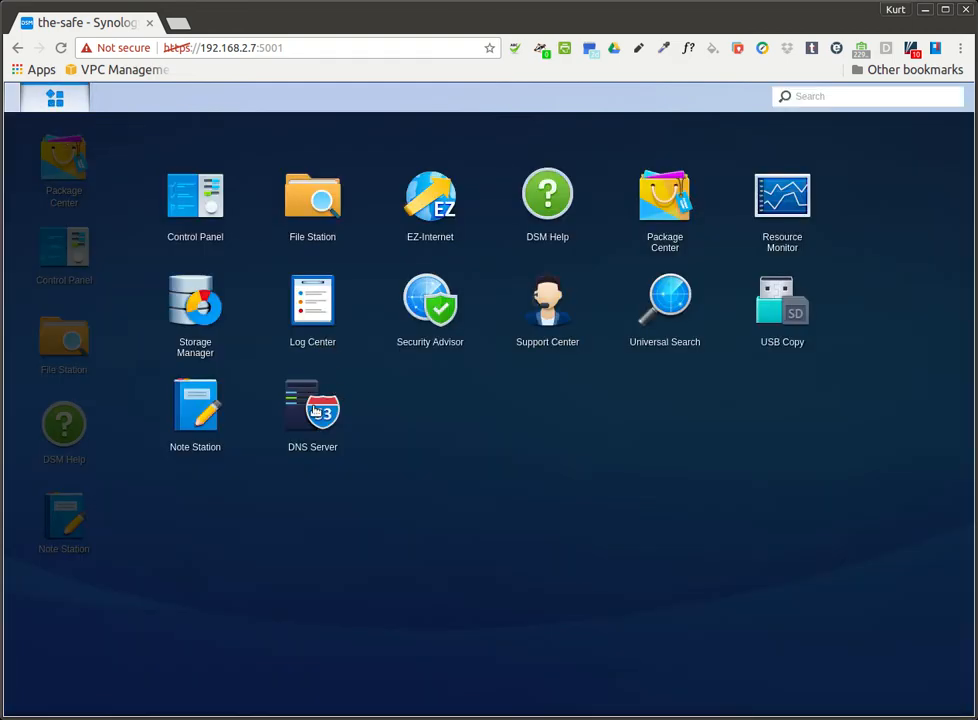
pyautogui.doubleClick(312, 405)
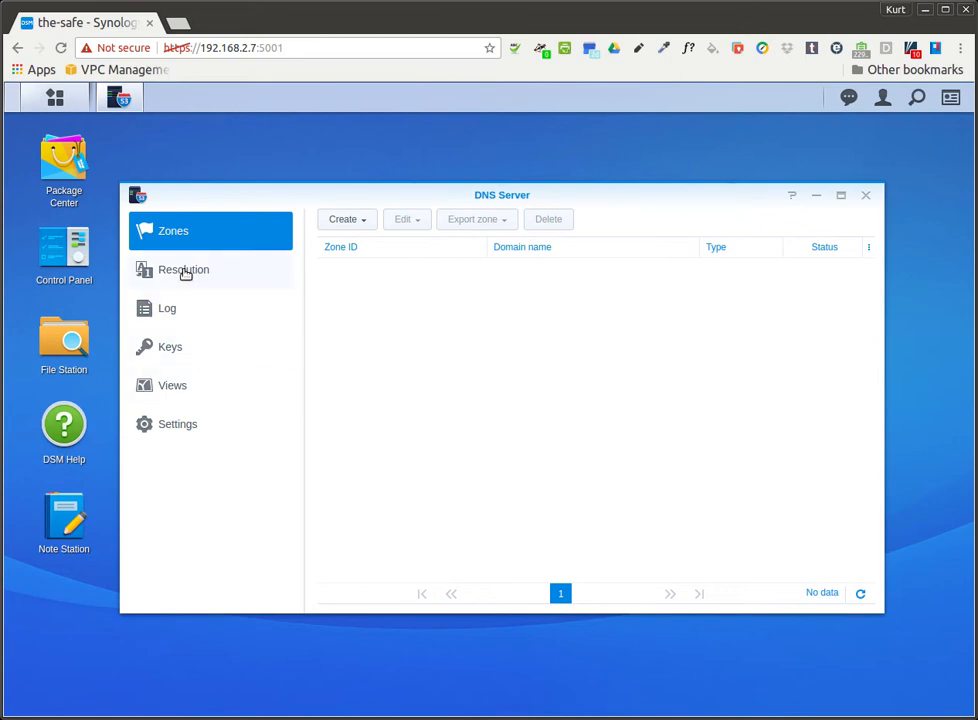
# Show DNS Server's Resolution page, with forwarder 1 at 208.67.222.222
pyautogui.click(183, 269)
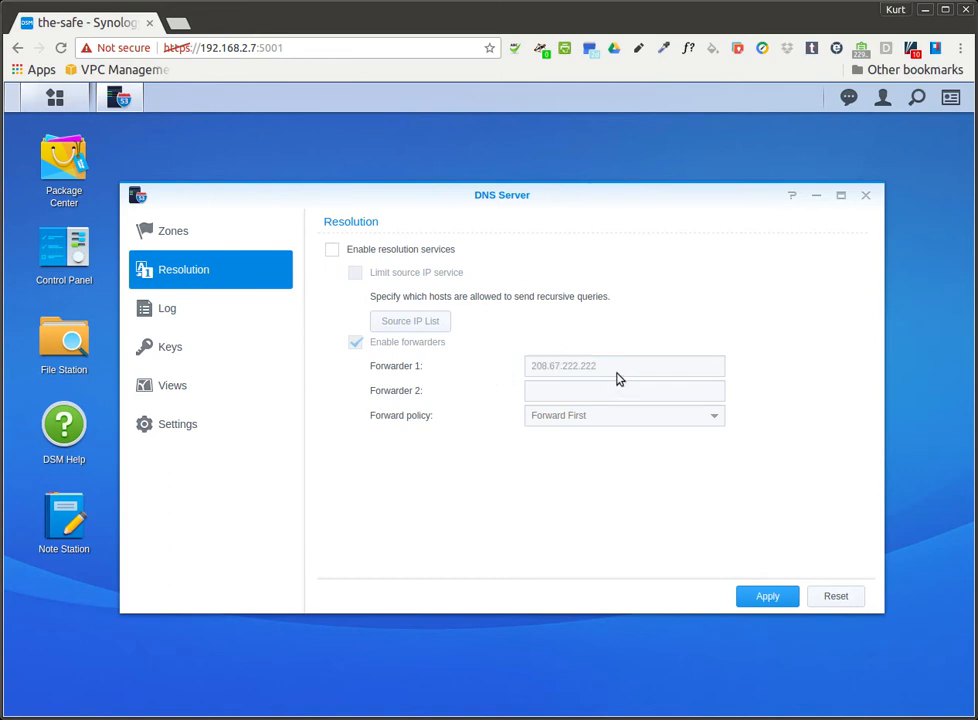
pyautogui.moveTo(485, 367)
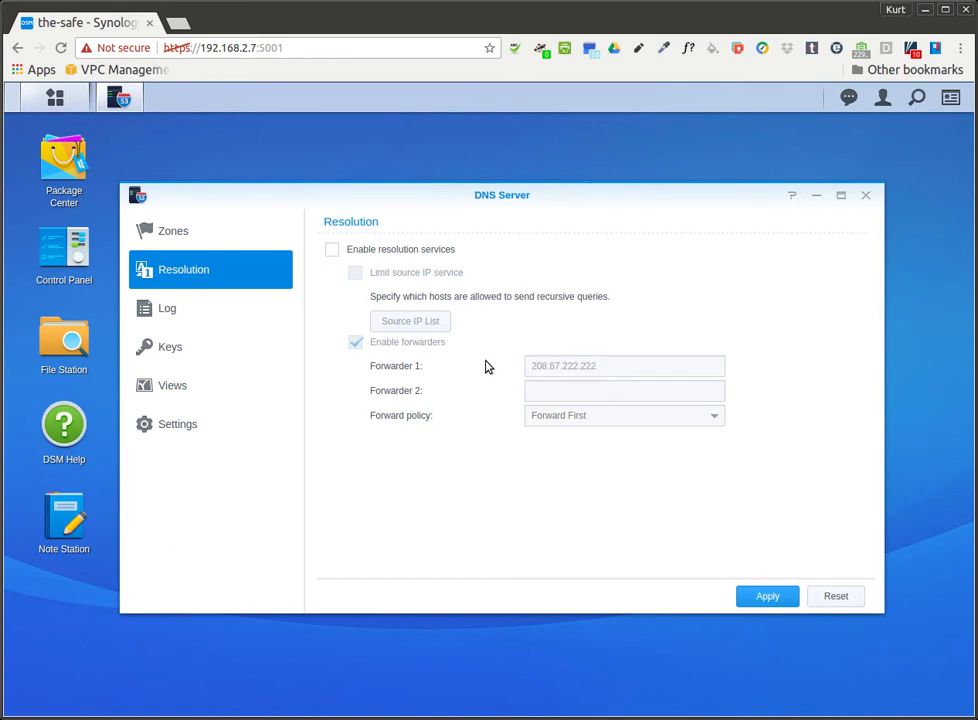
pyautogui.moveTo(281, 80)
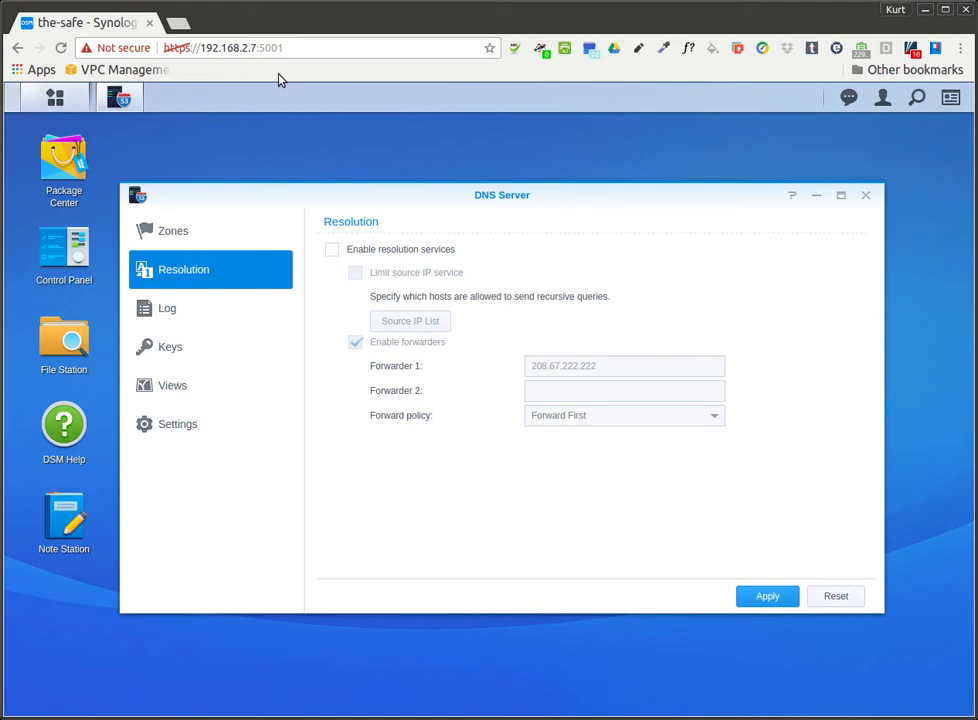
pyautogui.moveTo(94, 218)
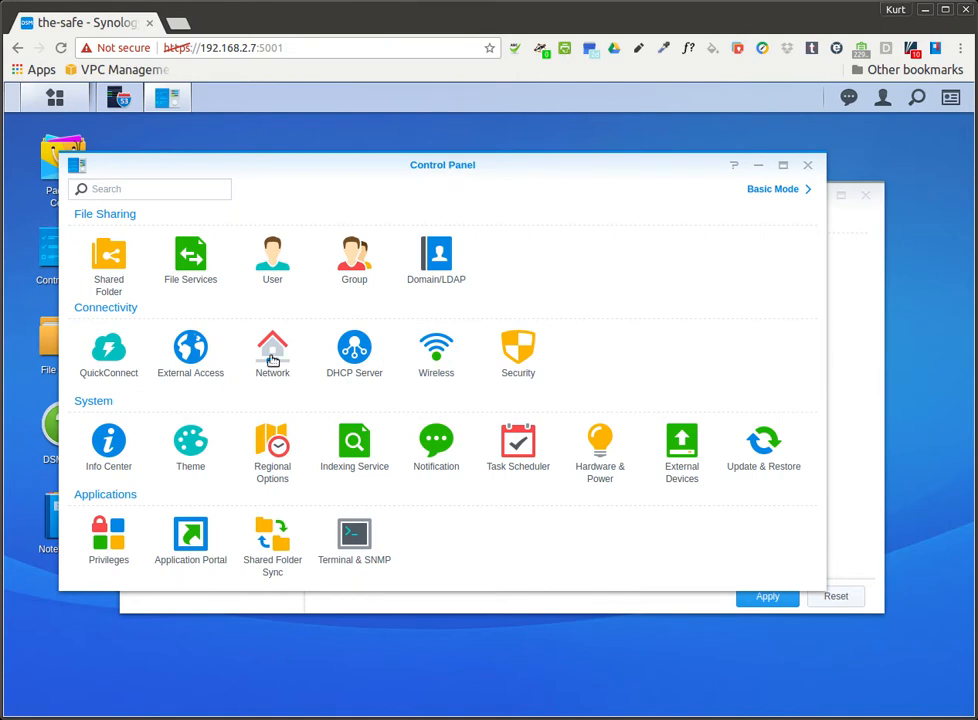
# Review the LAN interface's DNS server 208.67.222.222 in Control Panel, then cancel without changes
pyautogui.click(272, 350)
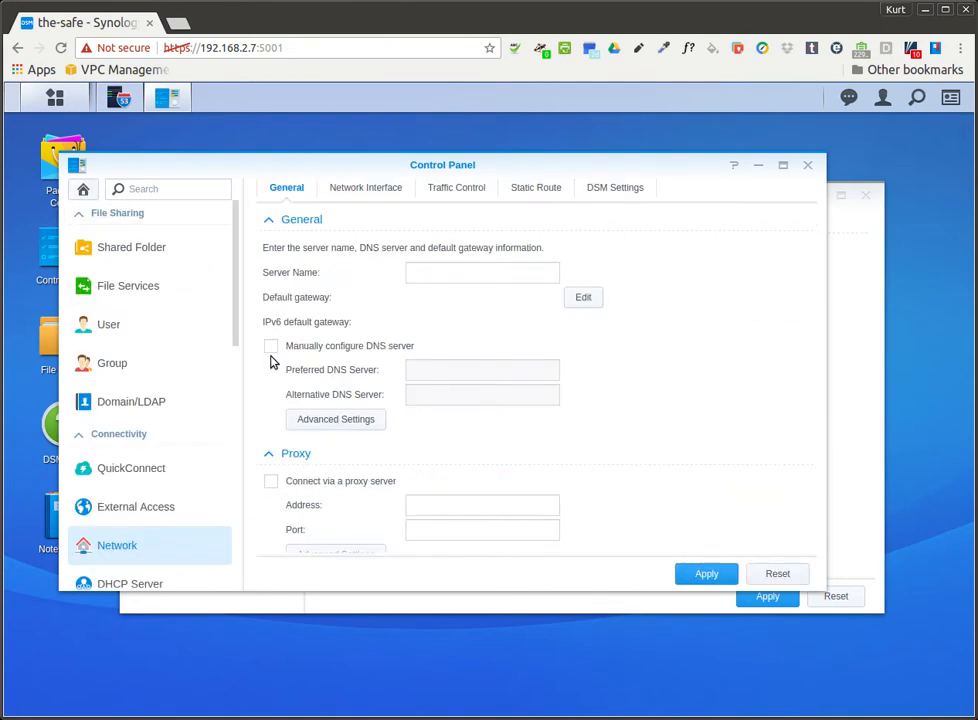
pyautogui.click(366, 187)
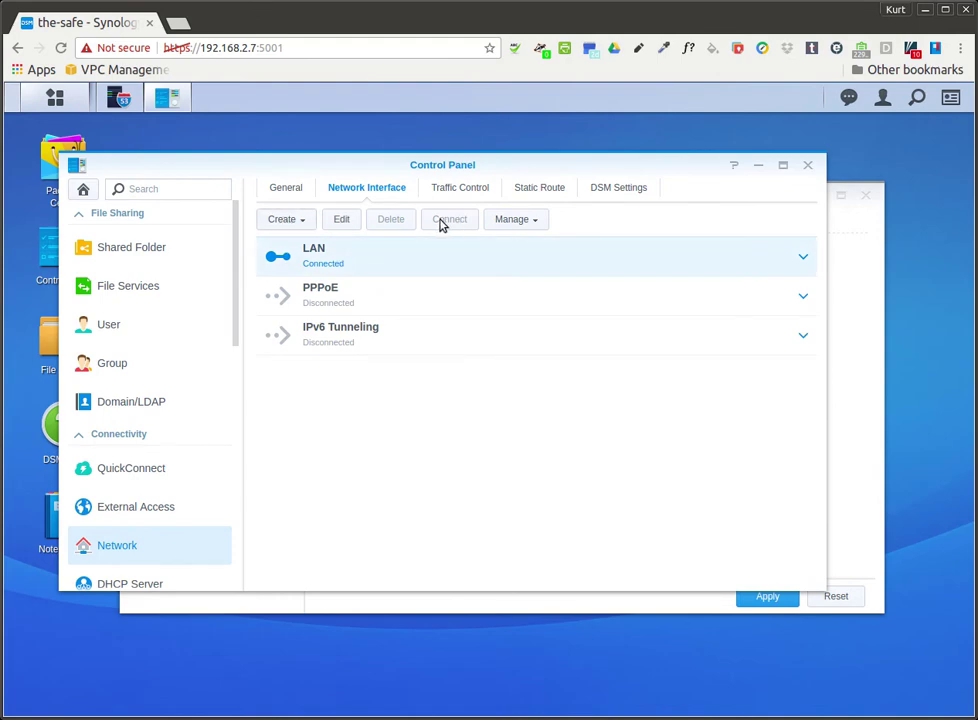
pyautogui.click(341, 219)
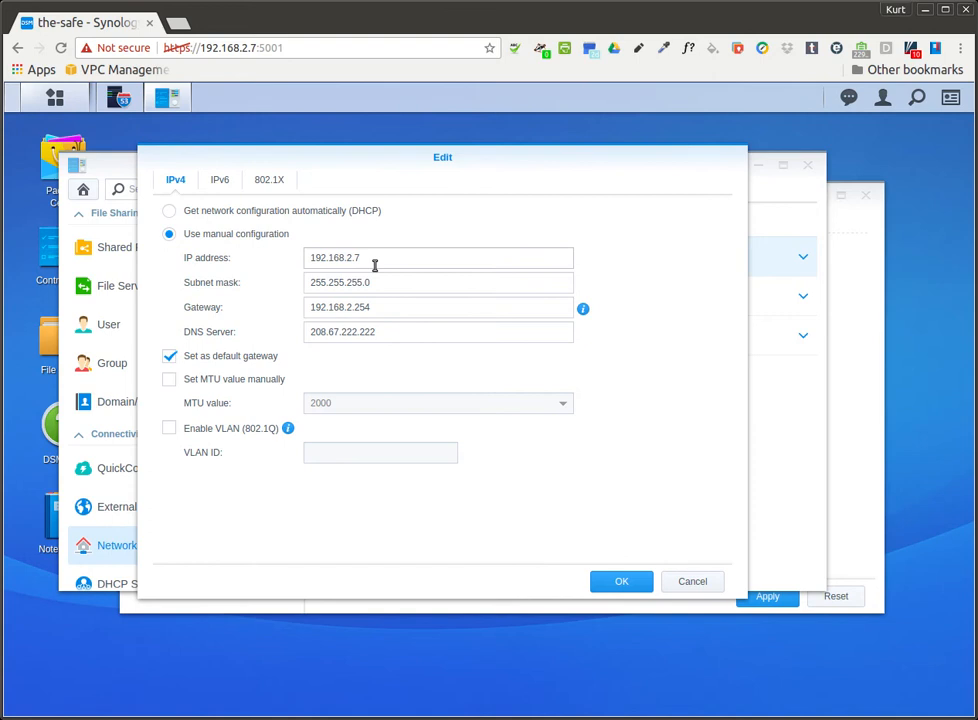
pyautogui.tripleClick(437, 257)
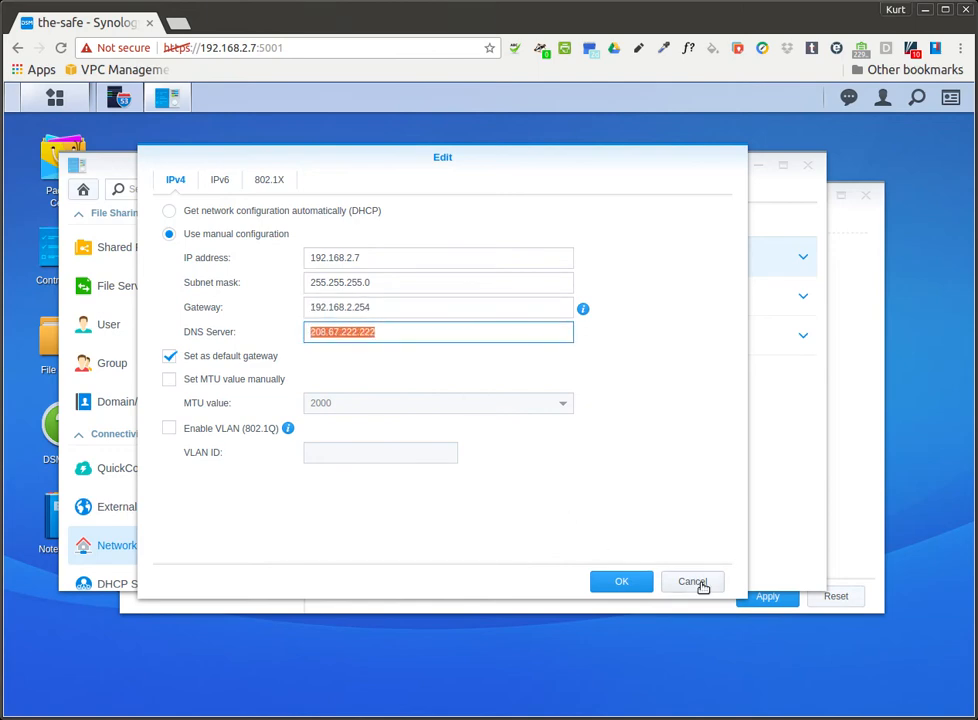
pyautogui.click(693, 581)
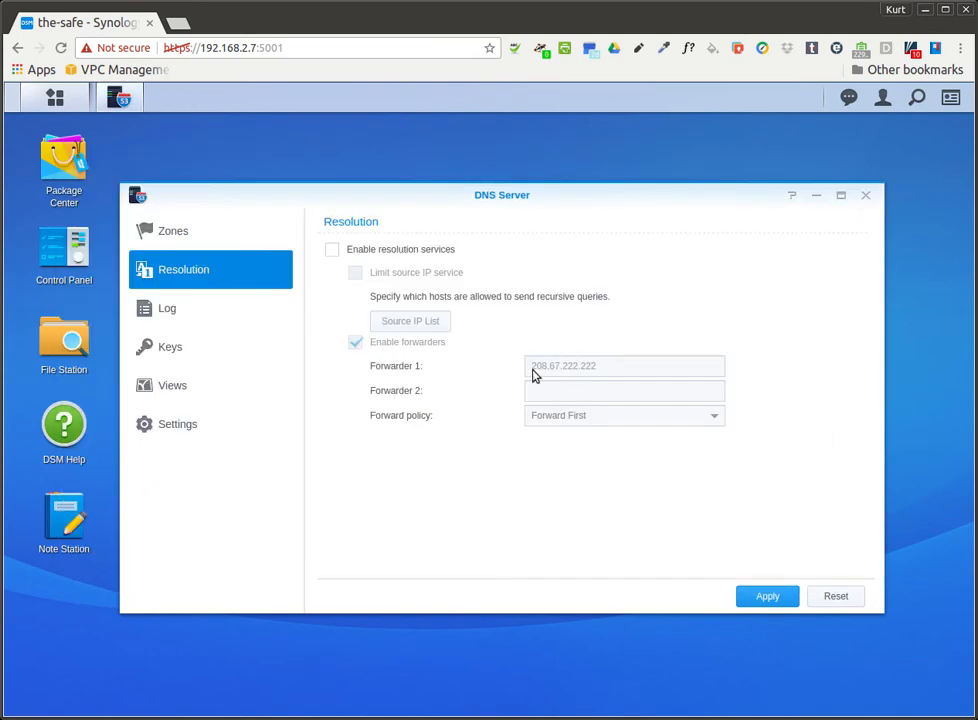
pyautogui.moveTo(487, 358)
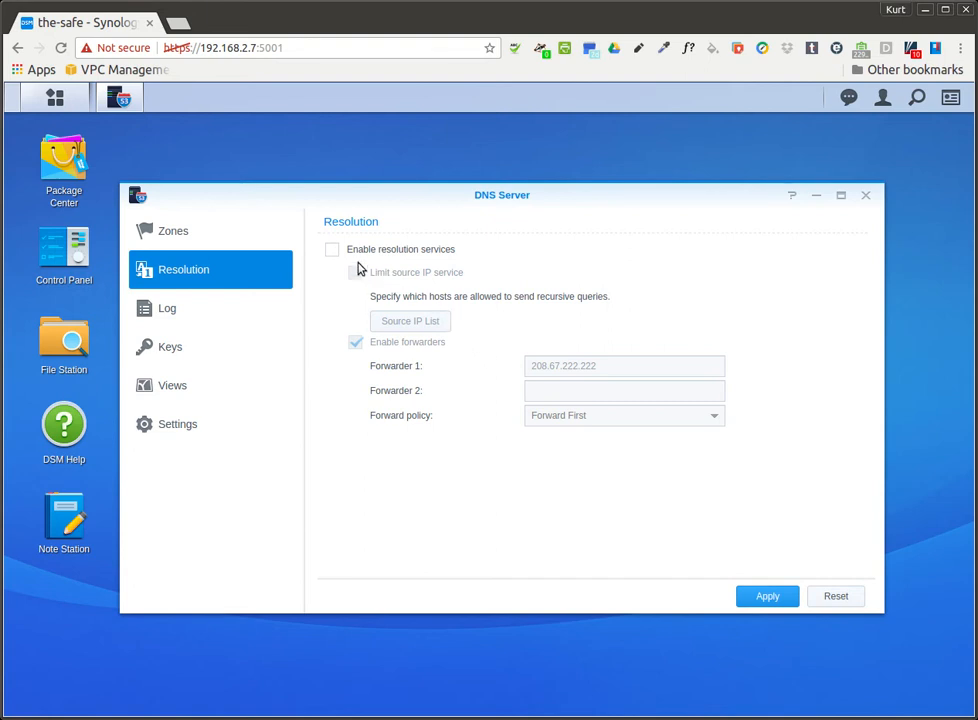
# Enable resolution services and open the empty Source IP List
pyautogui.click(332, 249)
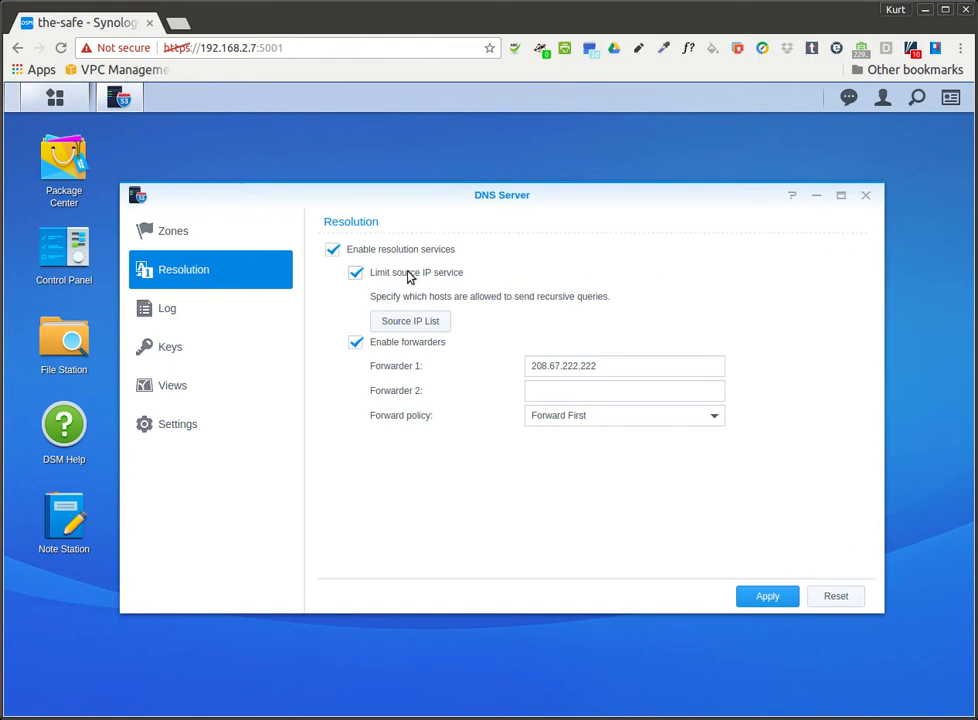
pyautogui.moveTo(210, 56)
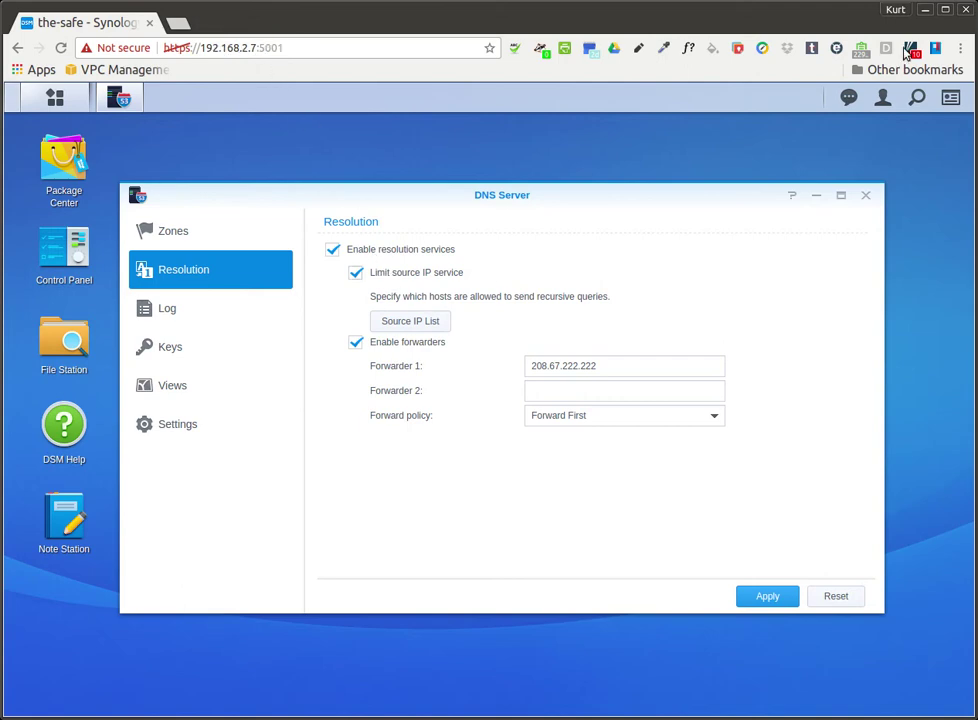
pyautogui.moveTo(491, 332)
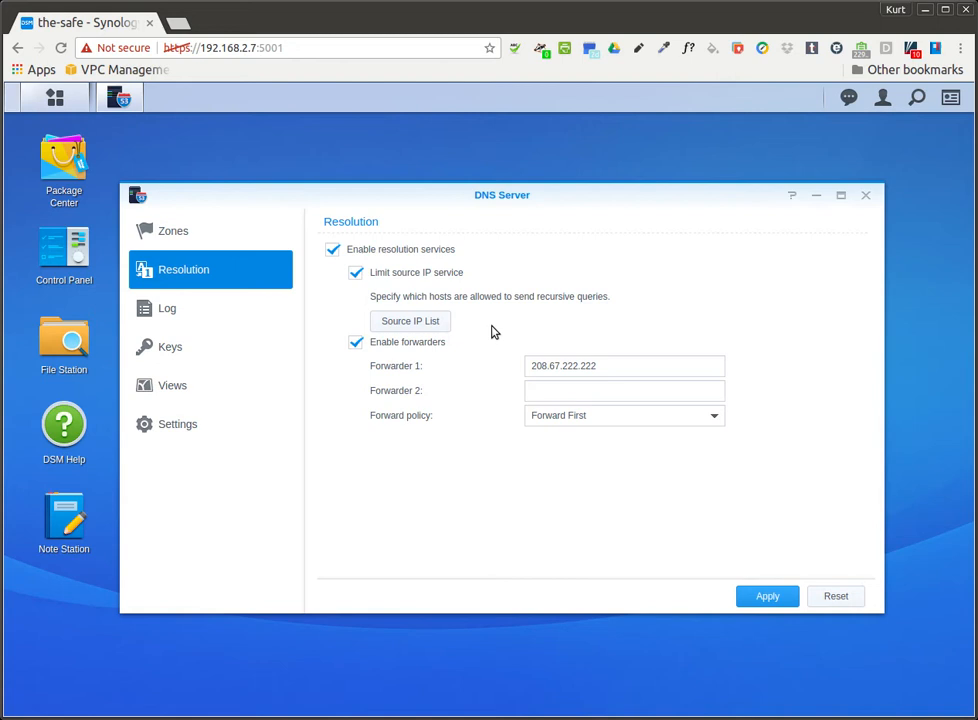
pyautogui.click(409, 321)
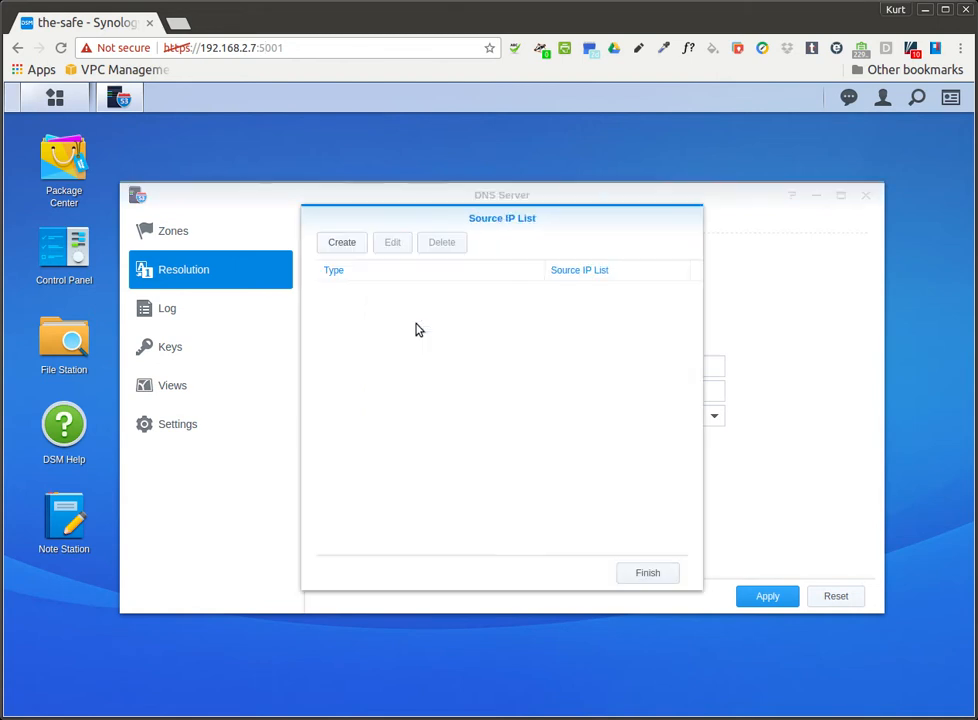
# Add subnet 192.168.2.0 with mask 255.255.255.0 to the Source IP List and finish
pyautogui.click(341, 242)
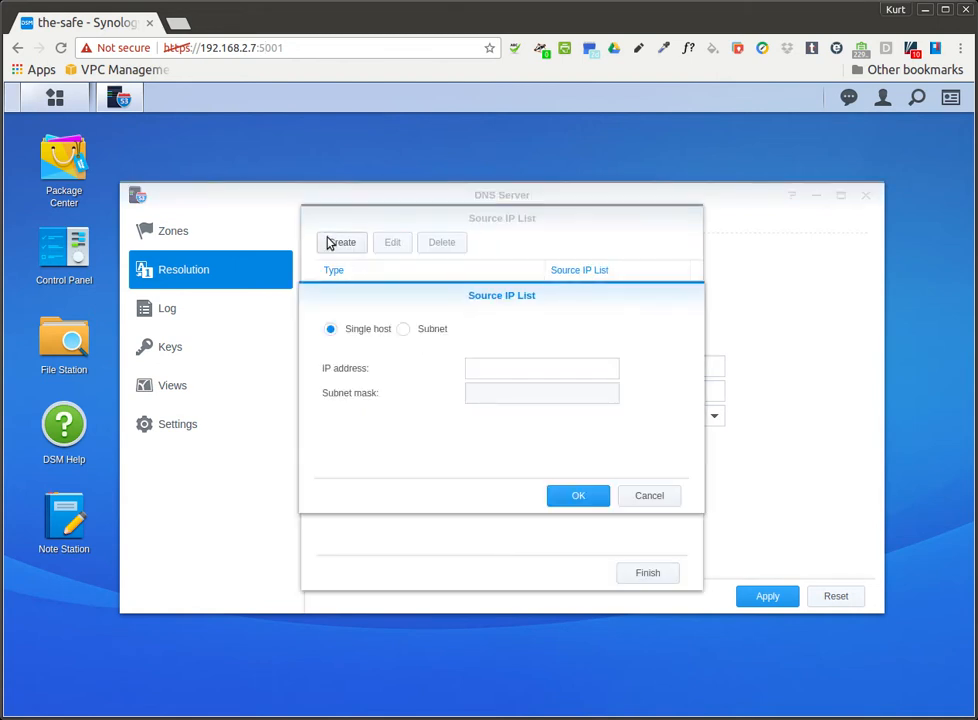
pyautogui.click(403, 328)
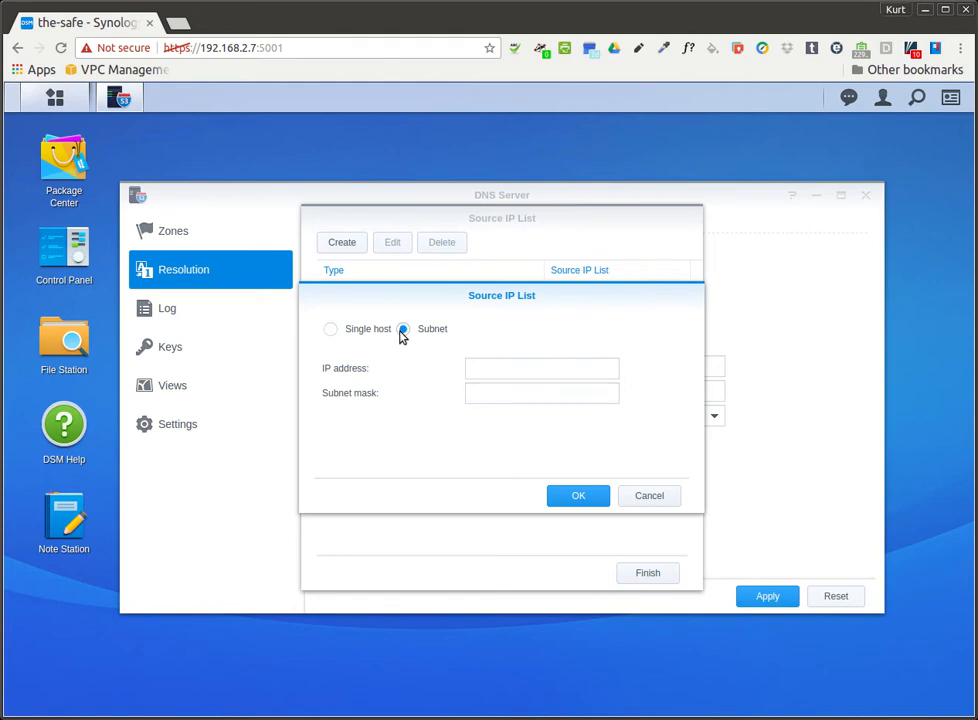
pyautogui.click(541, 368)
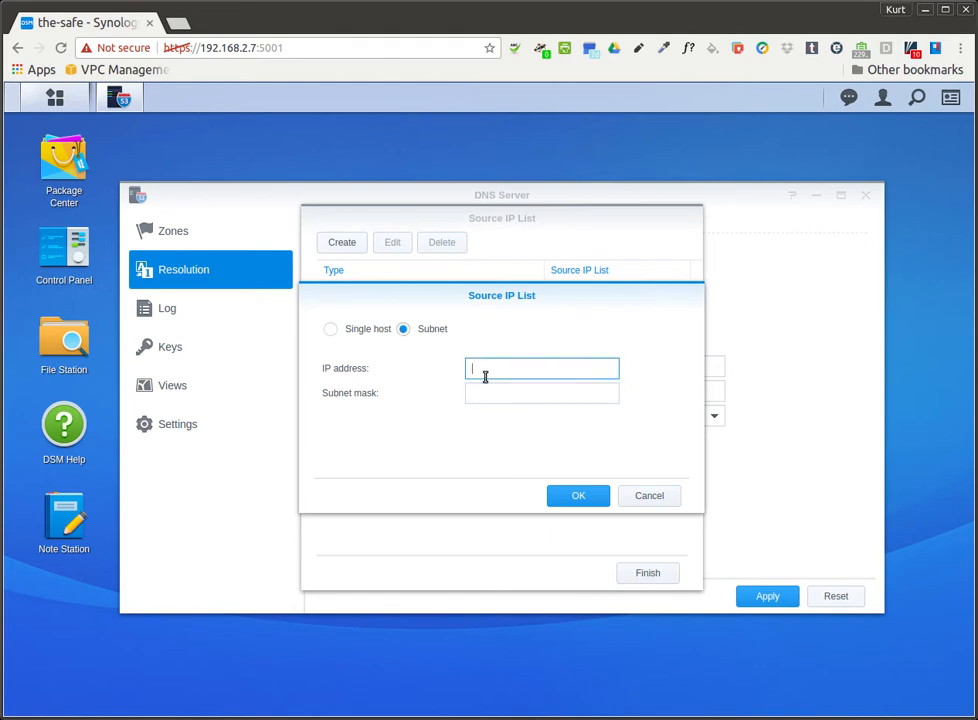
pyautogui.write('192.168.2.0')
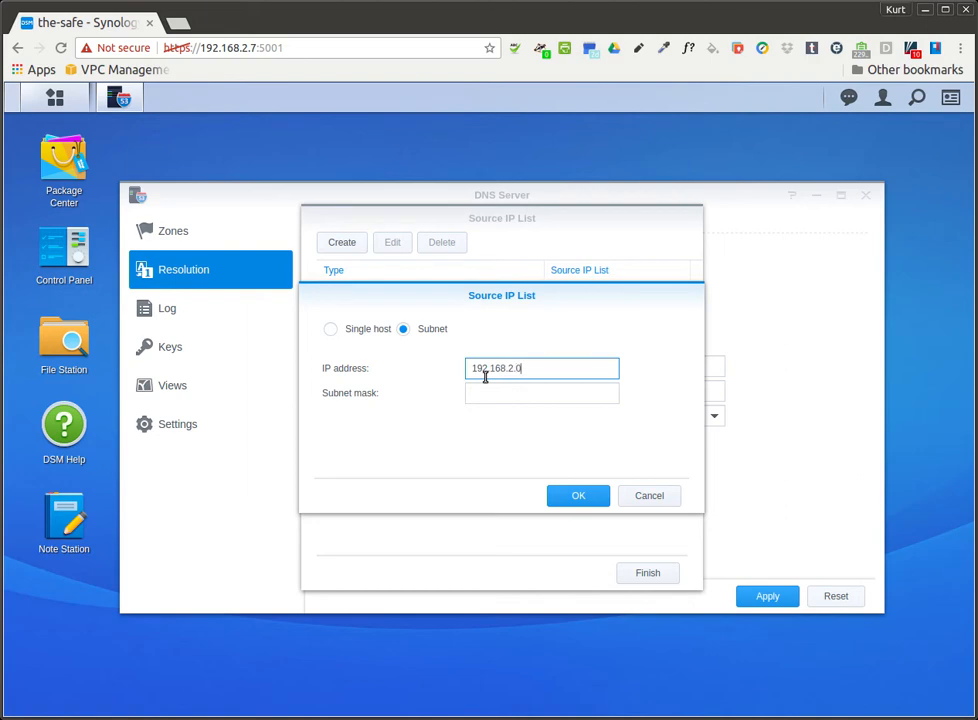
pyautogui.click(542, 392)
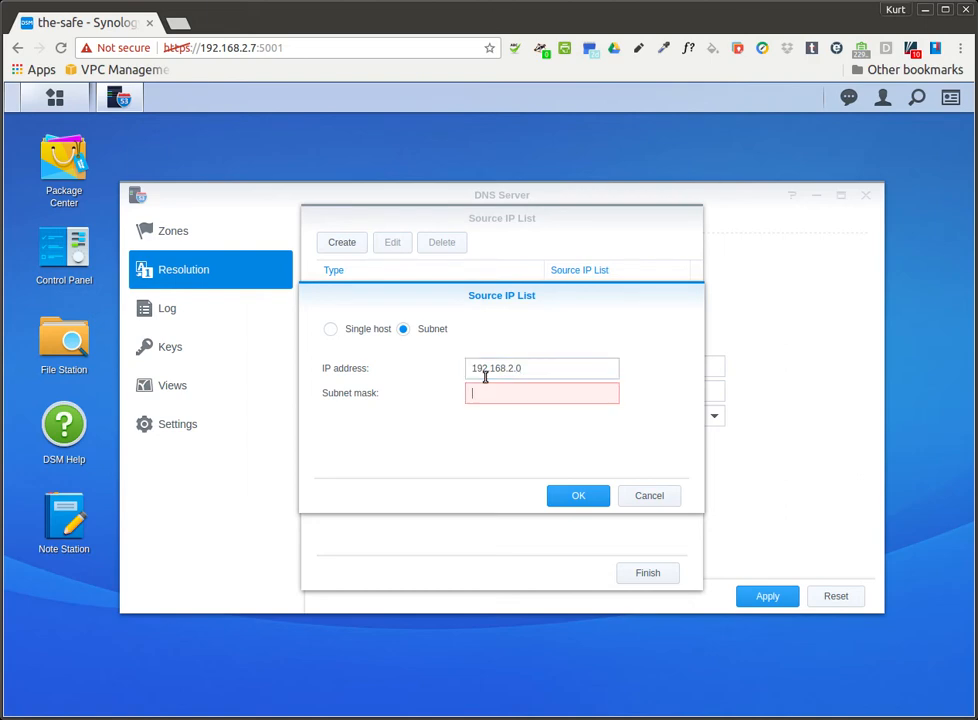
pyautogui.write('255.225.255.0')
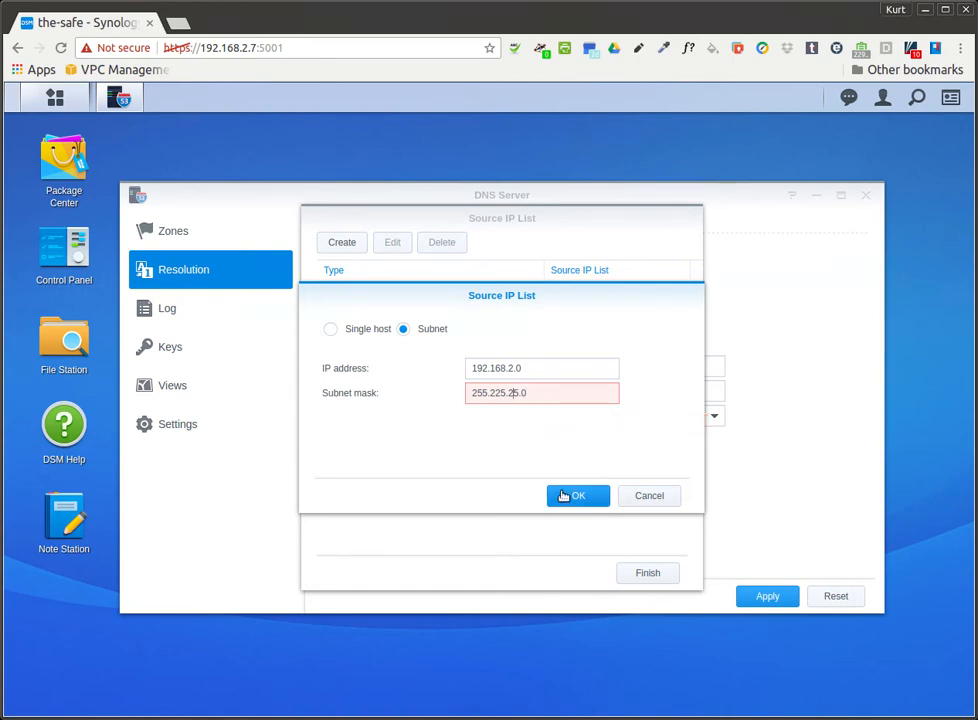
pyautogui.press('BackSpace')
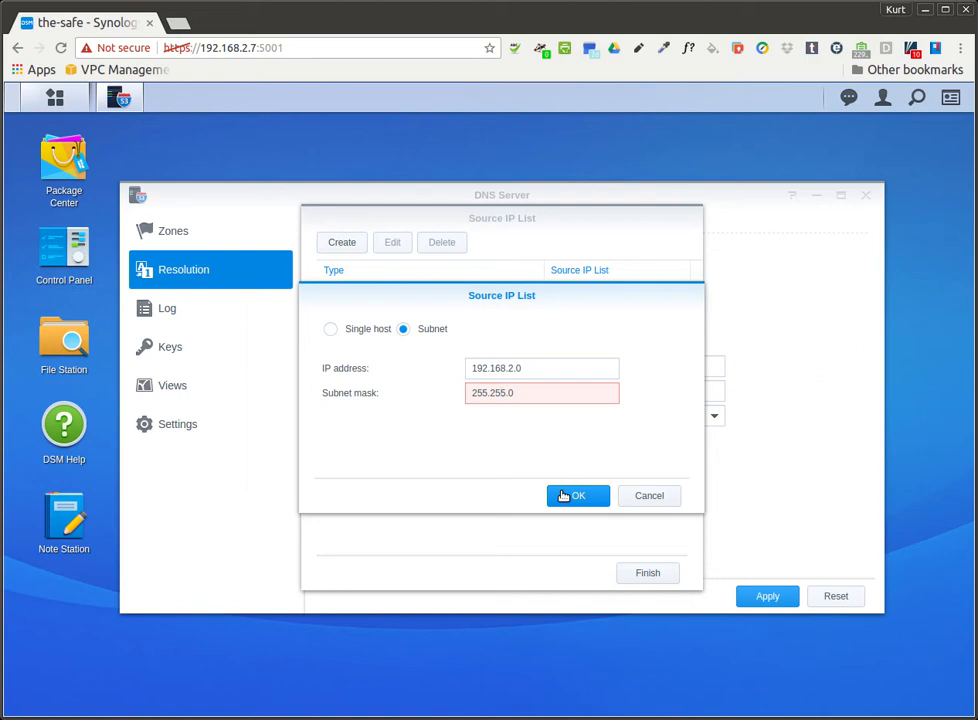
pyautogui.write('250')
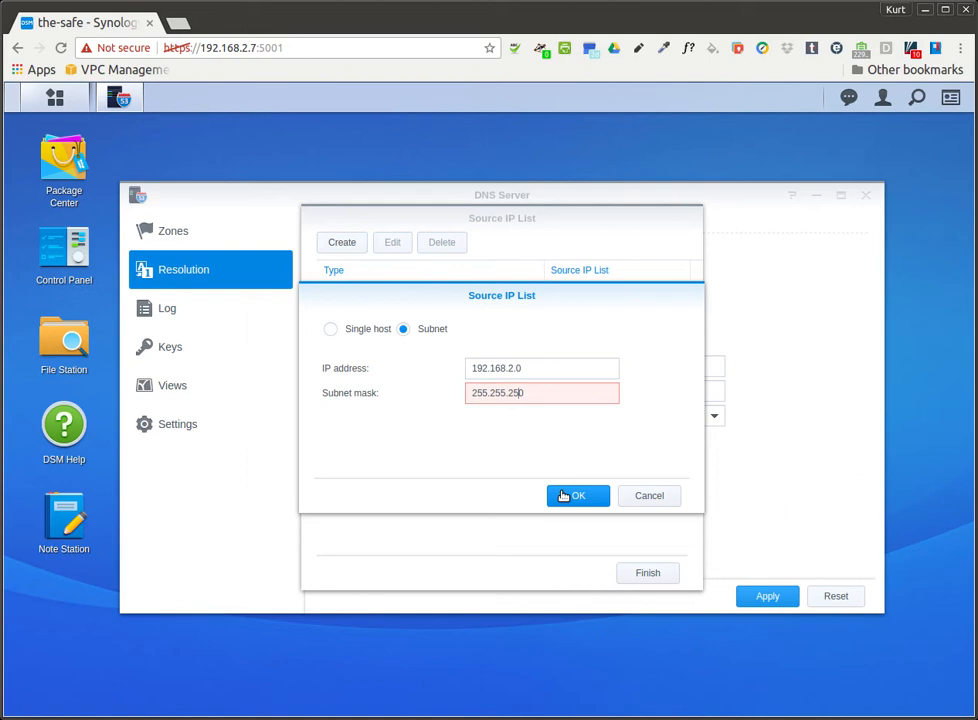
pyautogui.write('0')
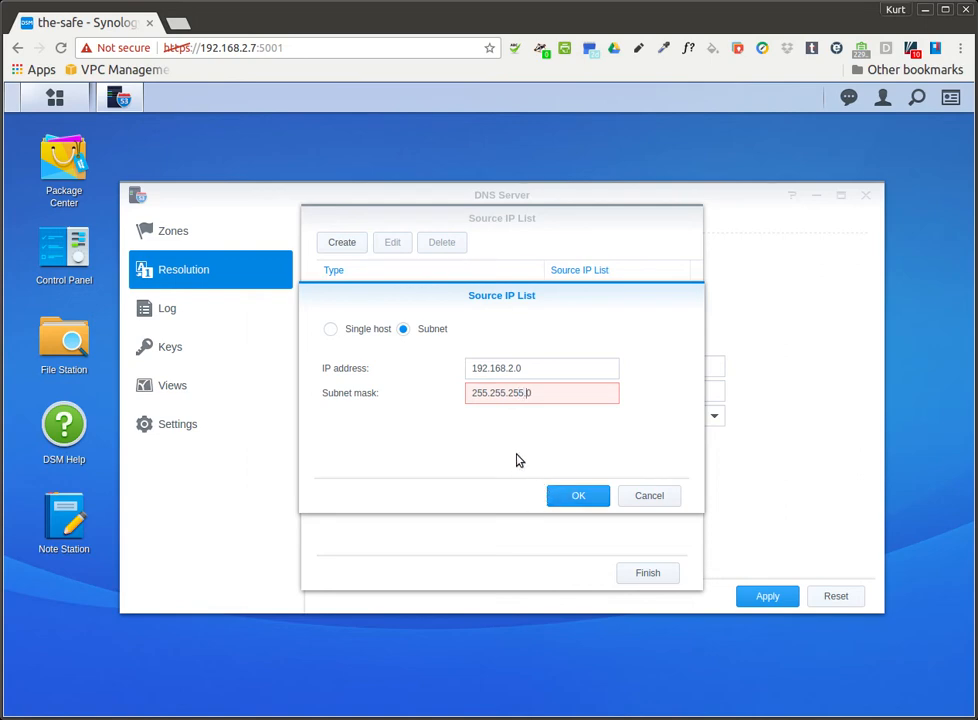
pyautogui.click(578, 495)
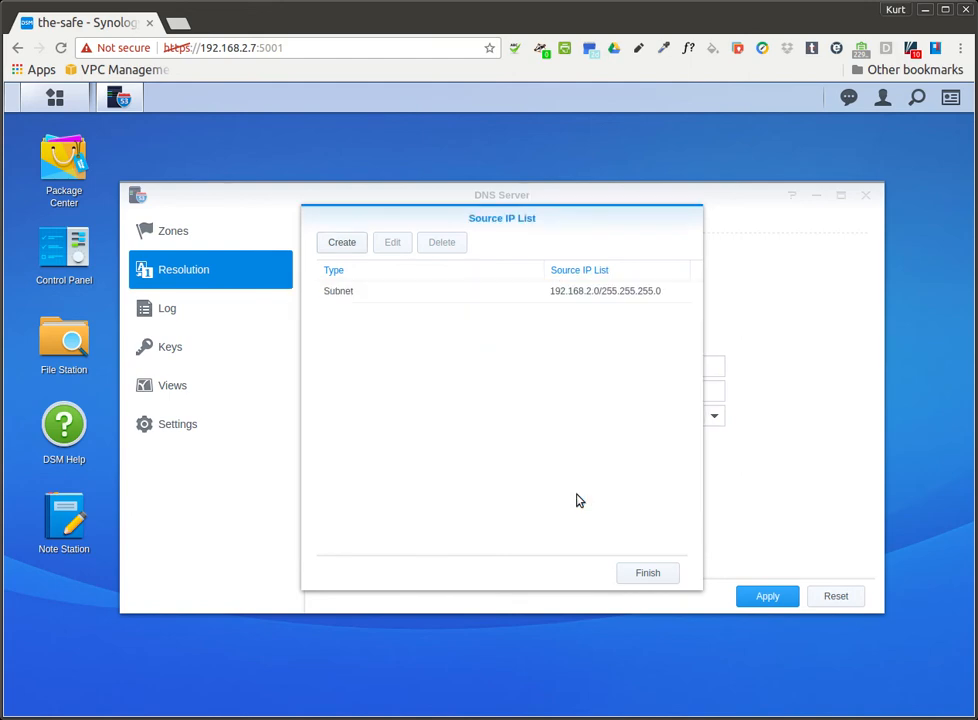
pyautogui.click(647, 572)
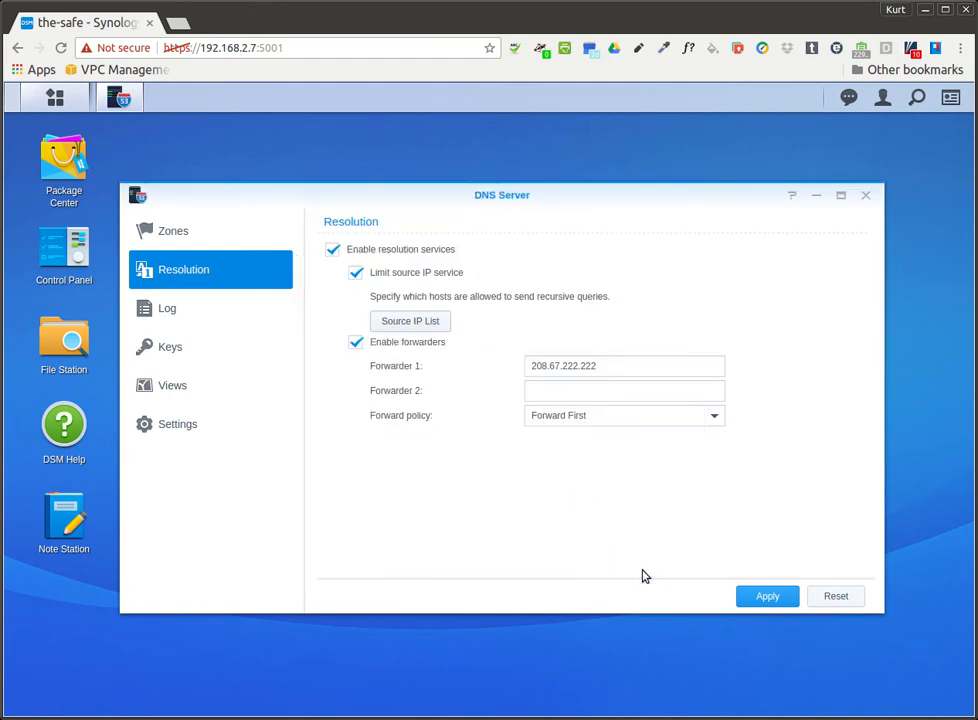
# Set Forwarder 2 to 208.67.222.220 and keep the forward policy at Forward First
pyautogui.click(624, 390)
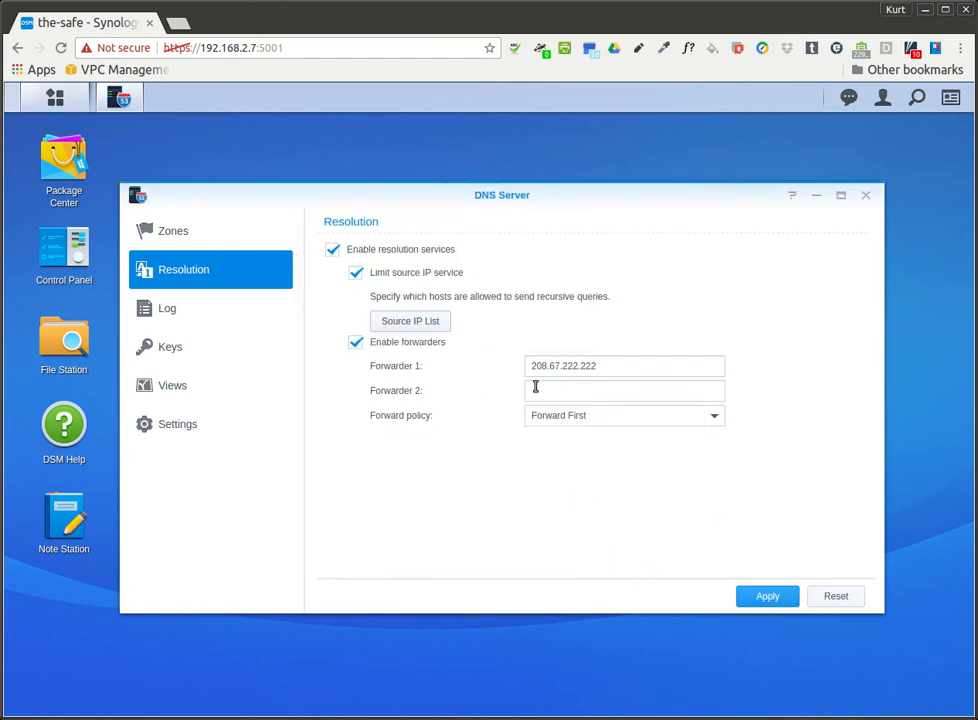
pyautogui.tripleClick(624, 365)
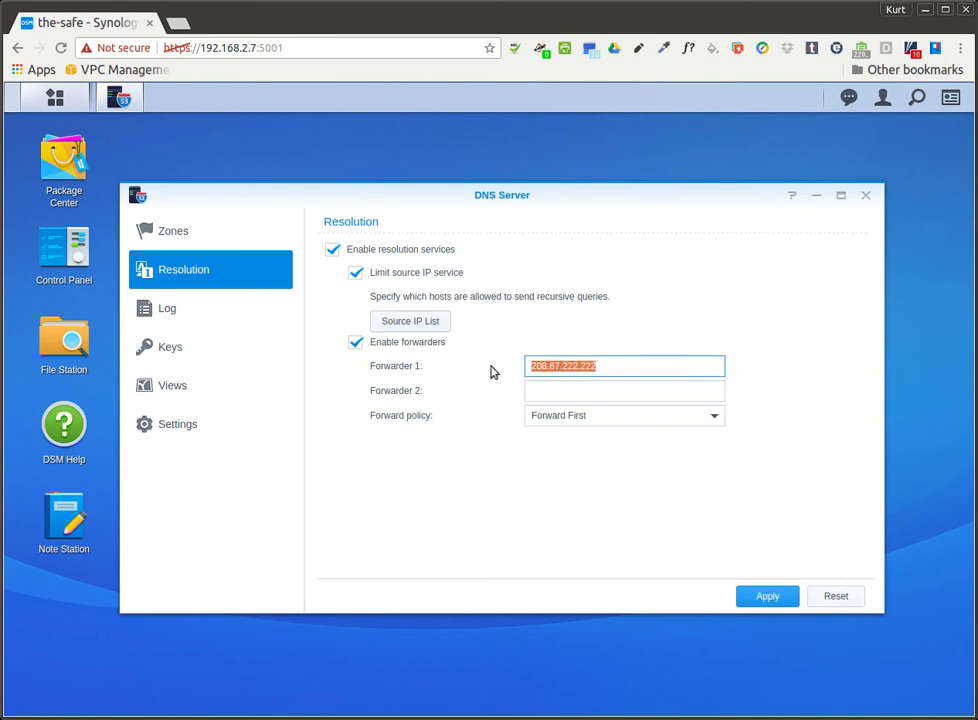
pyautogui.click(624, 390)
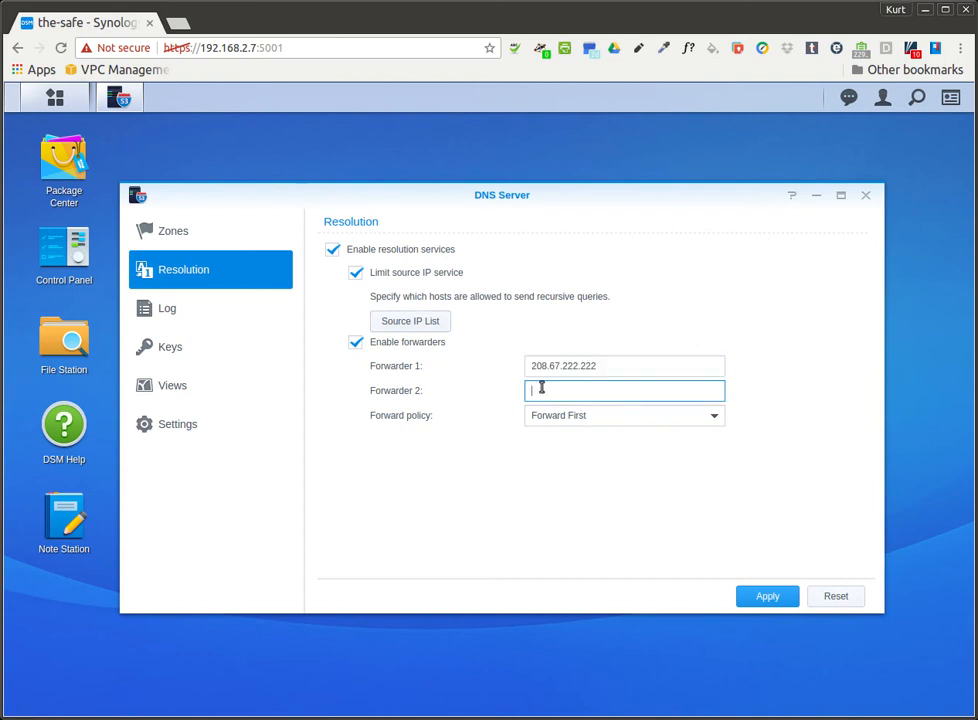
pyautogui.write('208.')
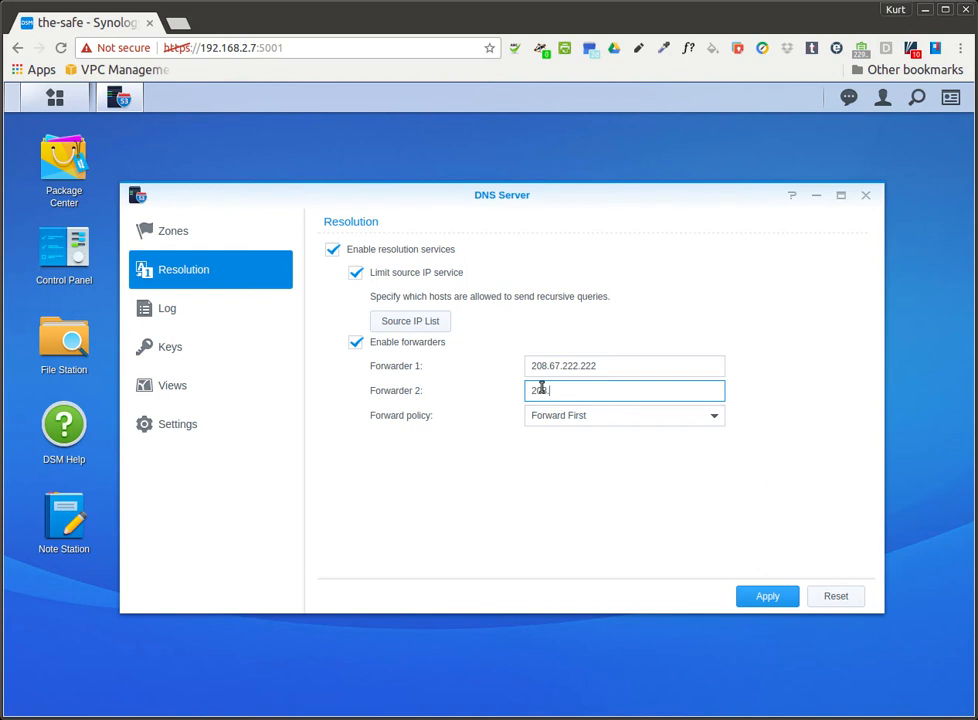
pyautogui.write('67.220.220')
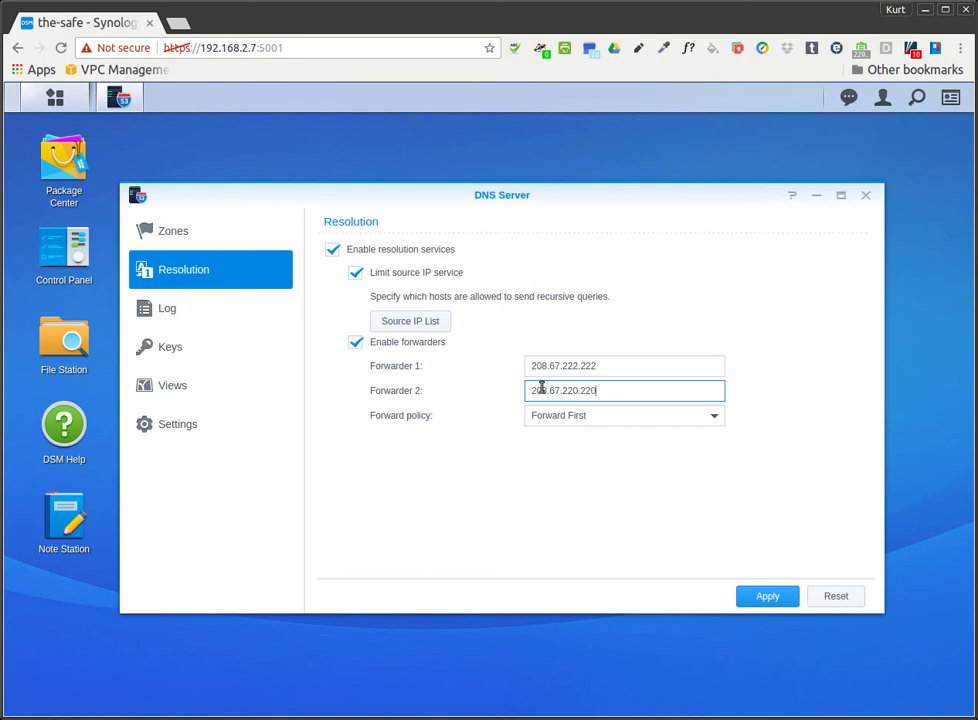
pyautogui.moveTo(520, 492)
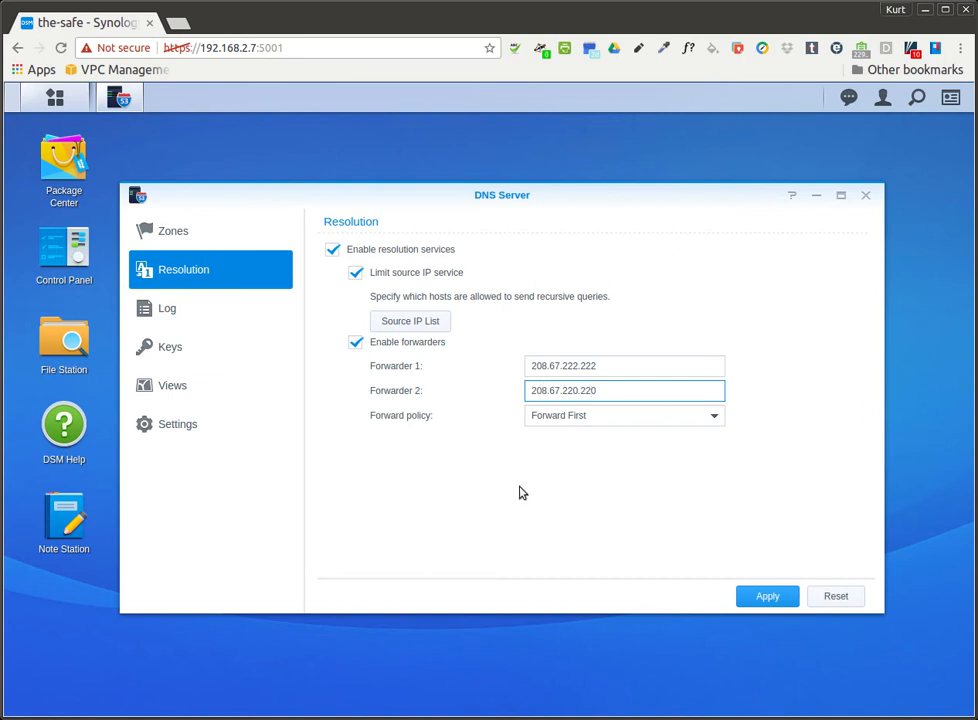
pyautogui.click(713, 415)
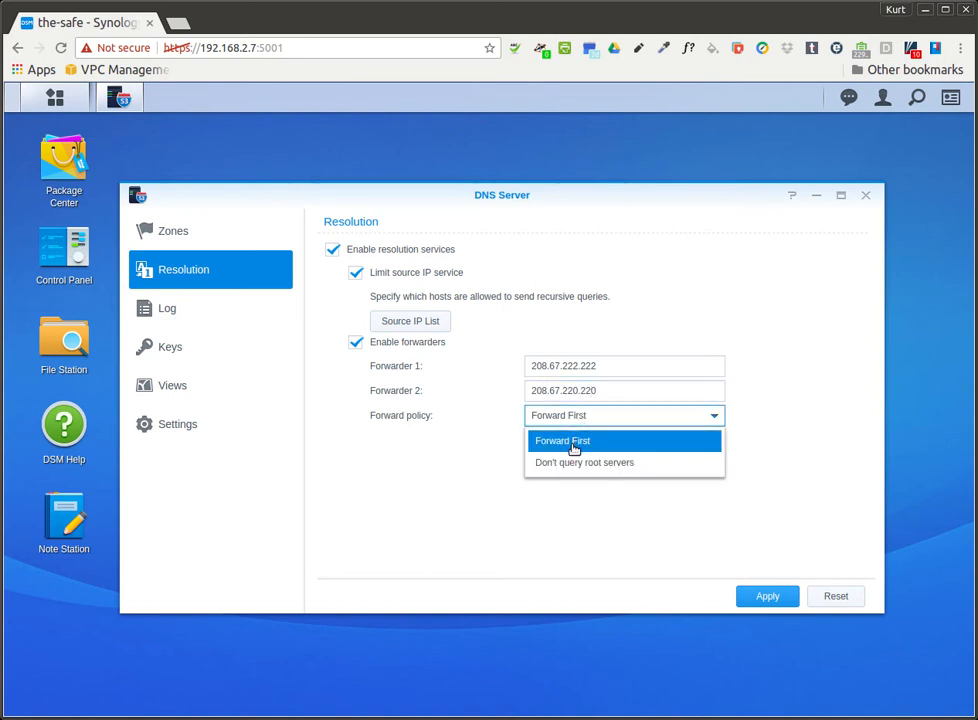
pyautogui.click(562, 440)
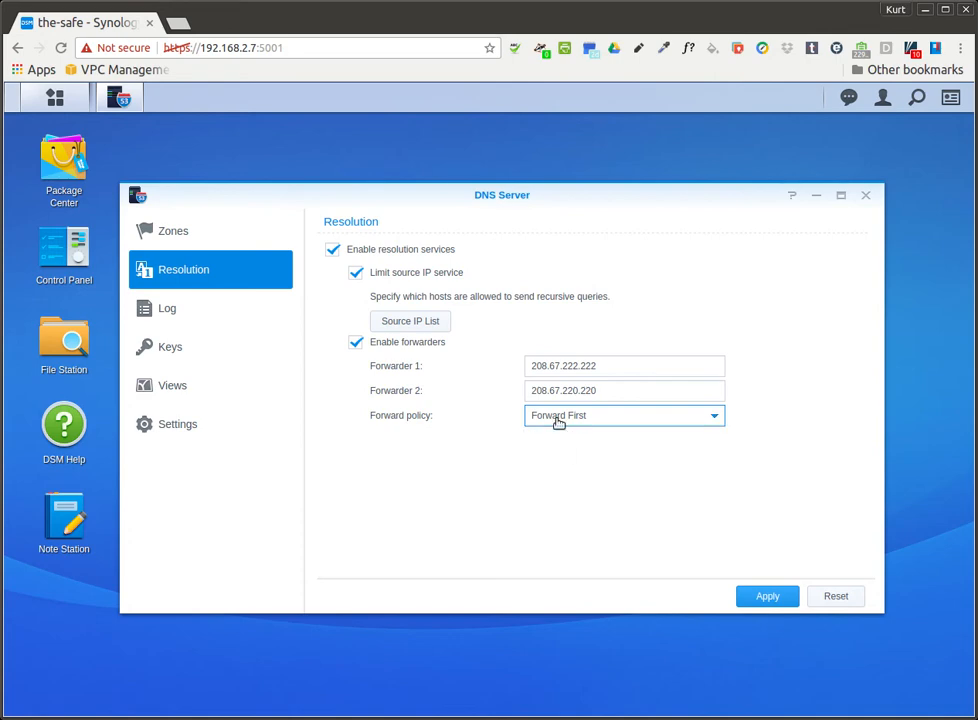
pyautogui.moveTo(501, 421)
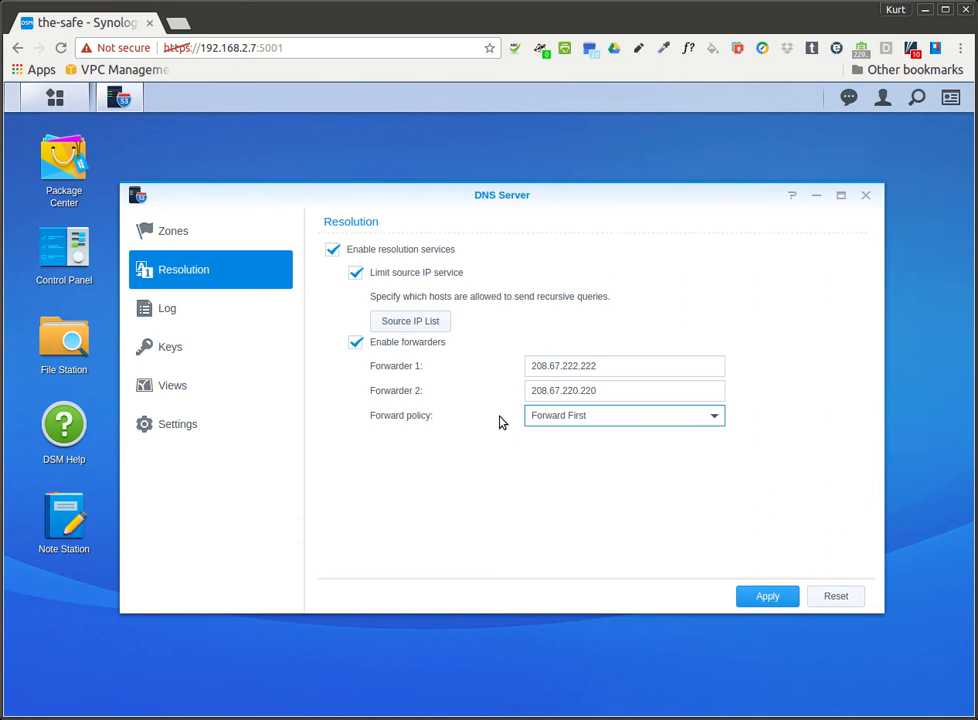
pyautogui.moveTo(555, 381)
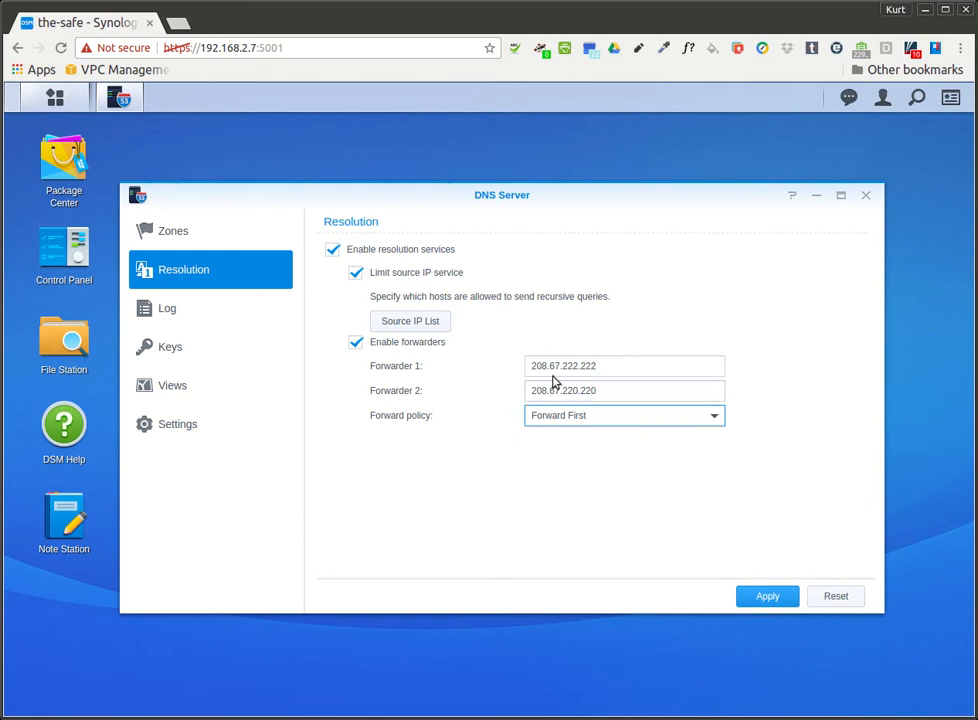
pyautogui.moveTo(495, 376)
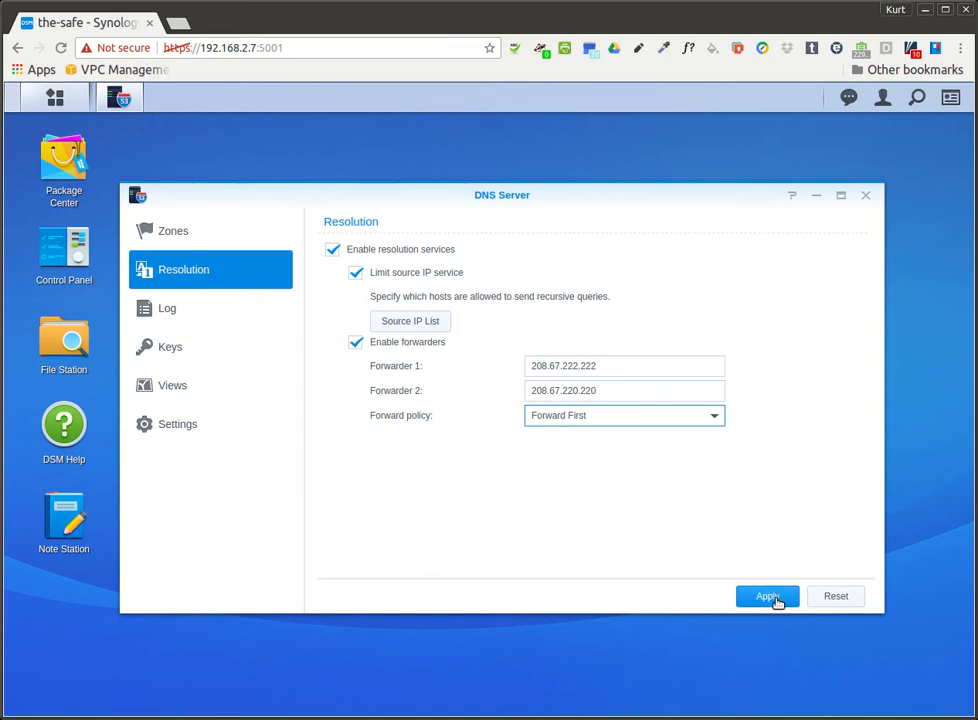
# Apply the resolution and forwarder settings and close the DNS Server window
pyautogui.click(767, 596)
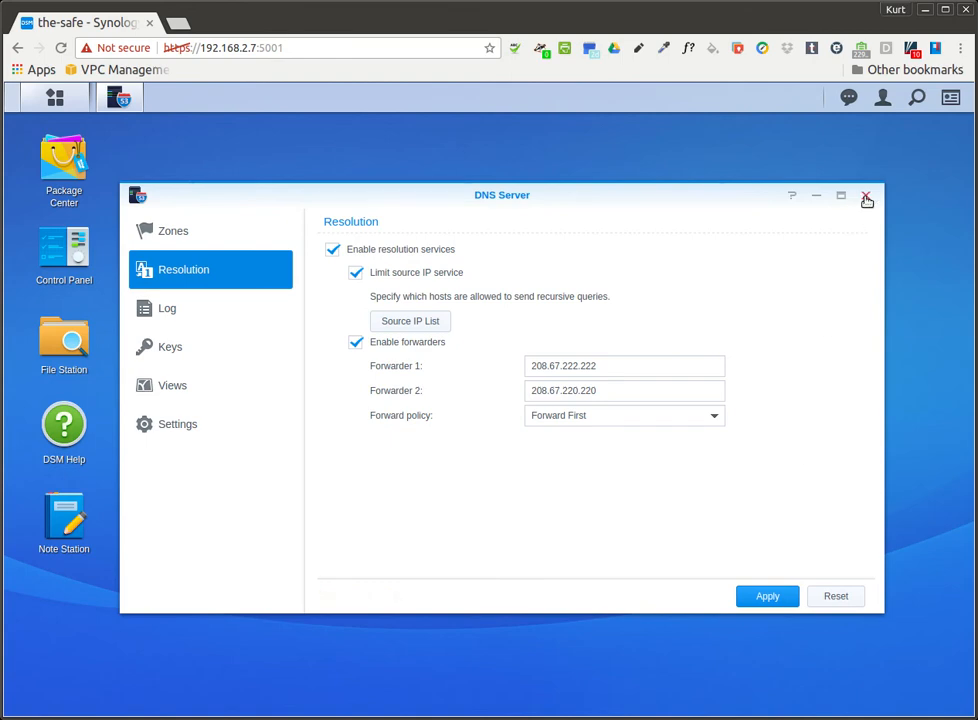
pyautogui.click(866, 195)
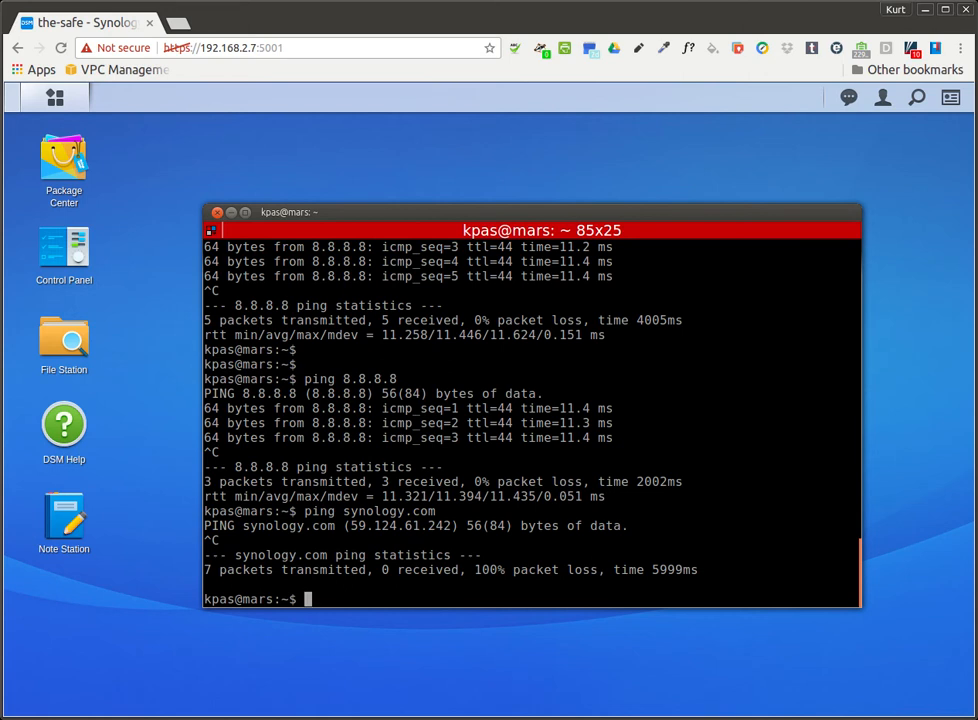
# Ping google.com, yahoo.com, synology.com and cisco.com; all except synology.com reply with 0% loss
pyautogui.write('ping synolog')
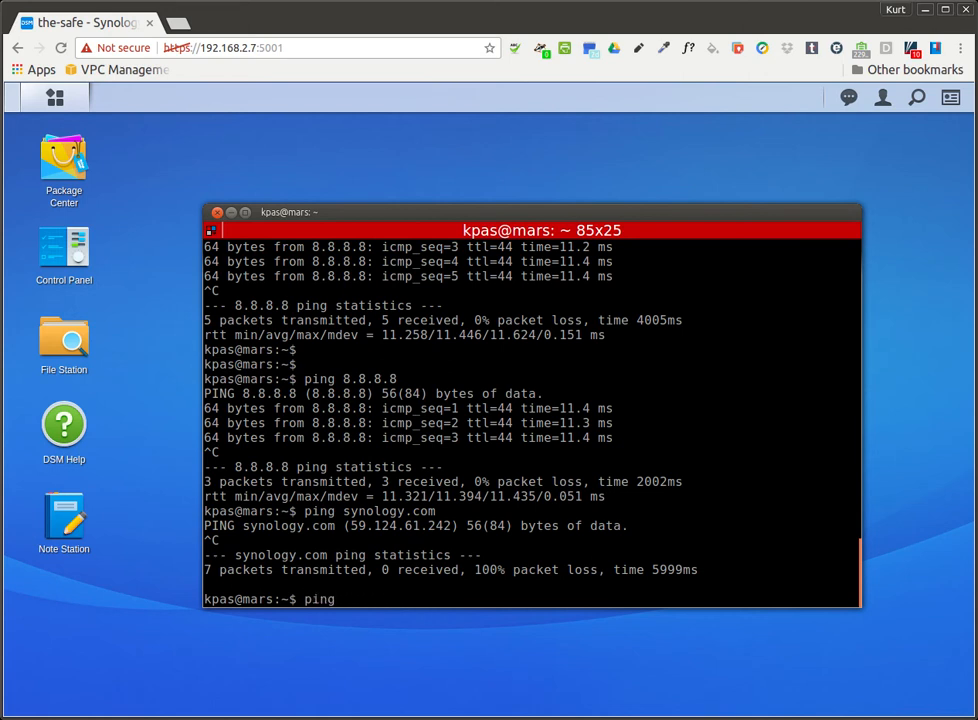
pyautogui.write('google.com')
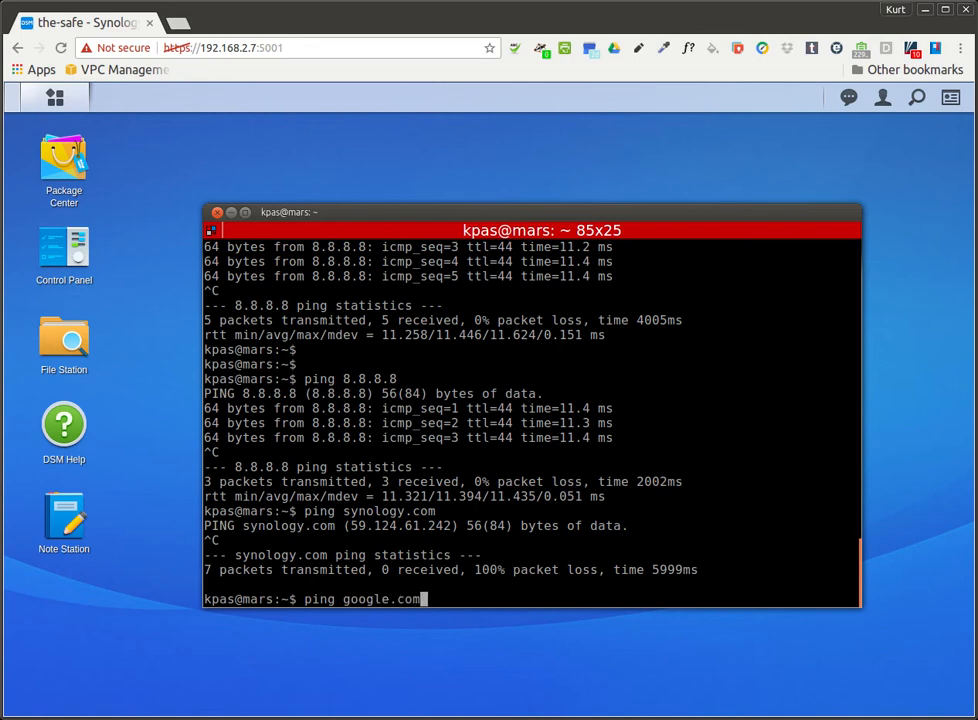
pyautogui.press('Return')
pyautogui.write('ping')
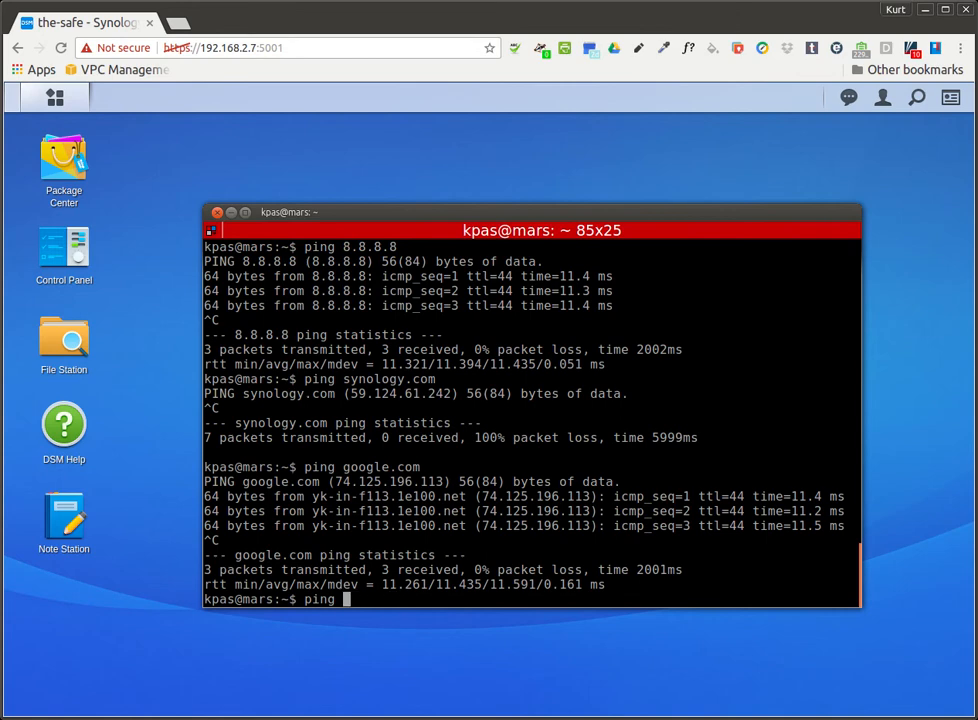
pyautogui.write('yahoo.com')
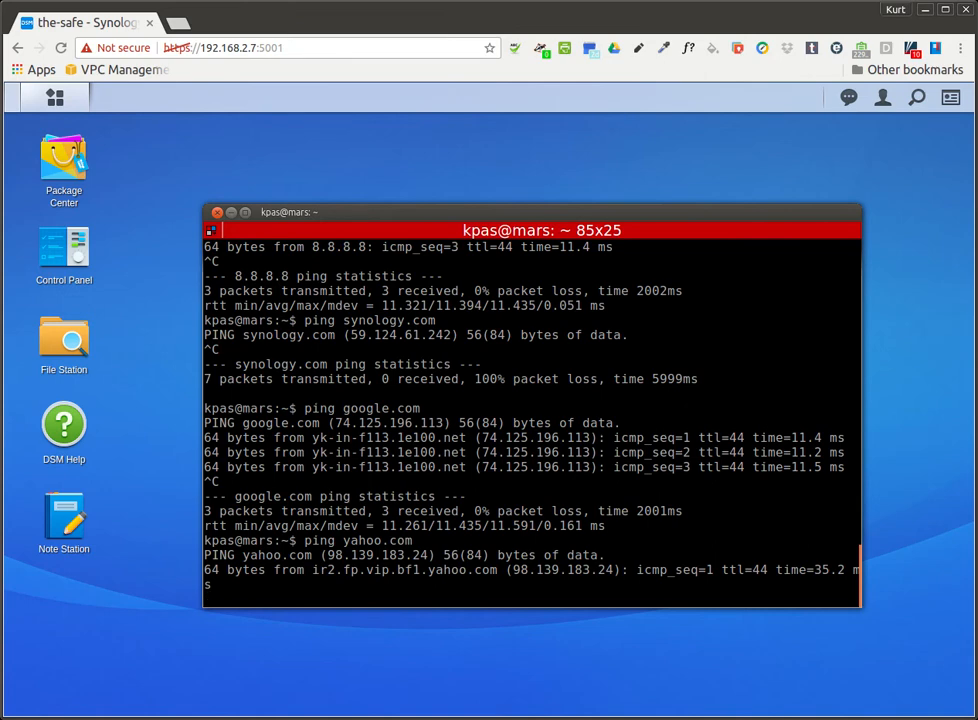
pyautogui.scroll(-3)
pyautogui.write('ping')
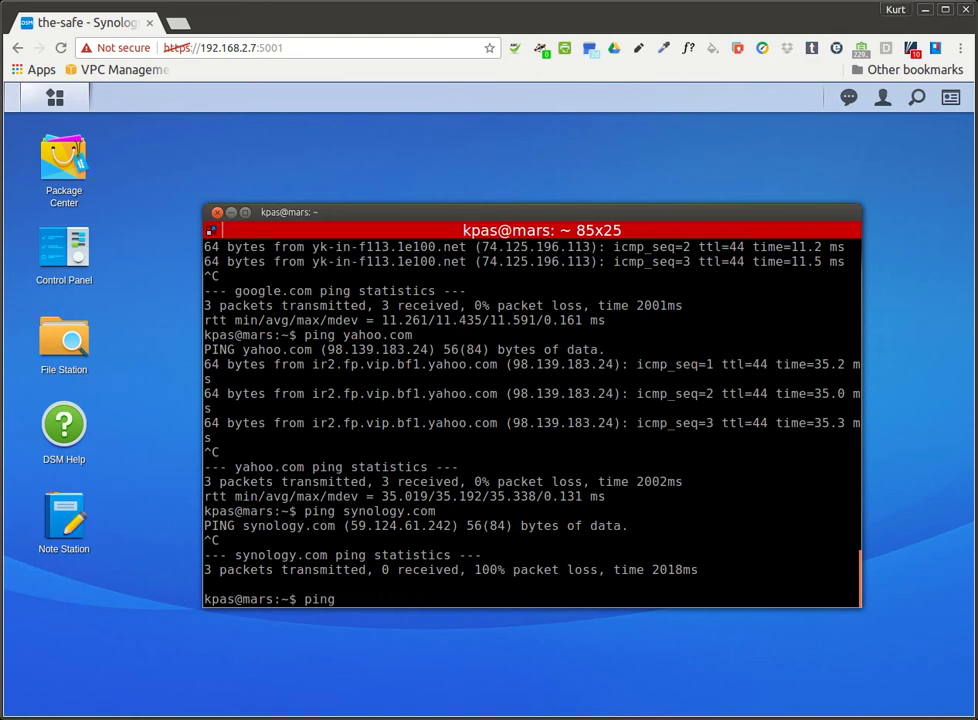
pyautogui.write('cisco.com')
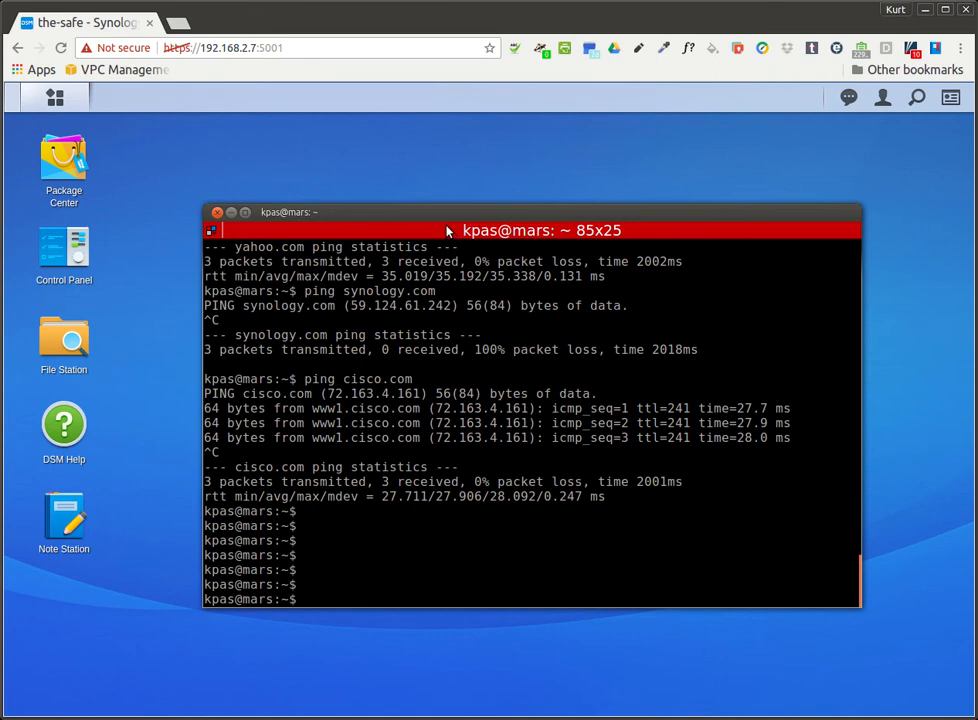
pyautogui.moveTo(157, 155)
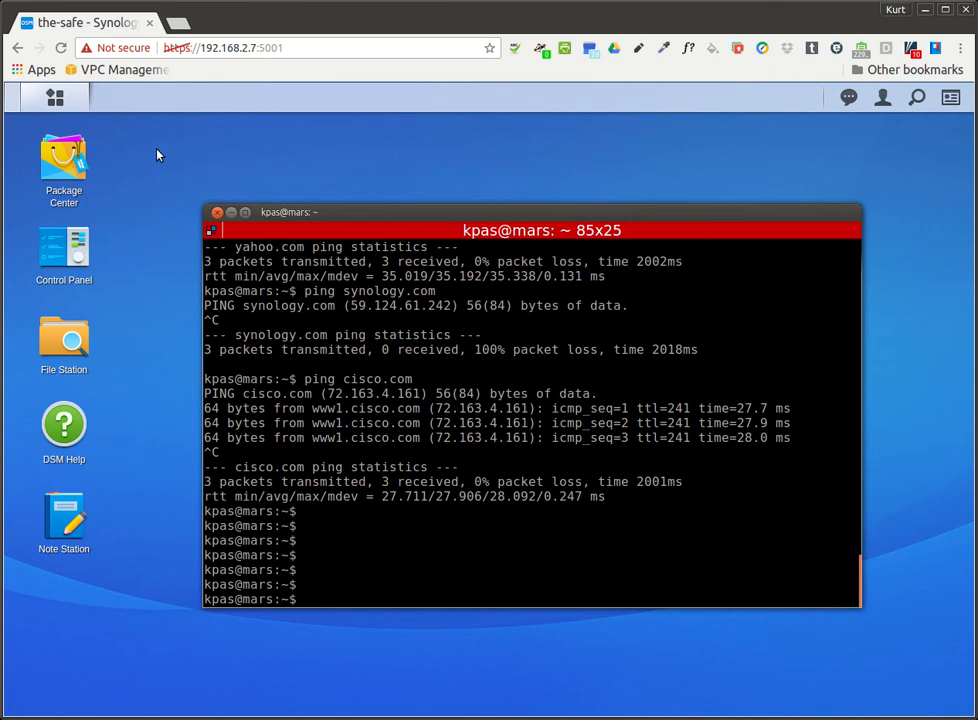
# Untick Enable resolution services on the DNS Server Resolution page and apply
pyautogui.click(55, 97)
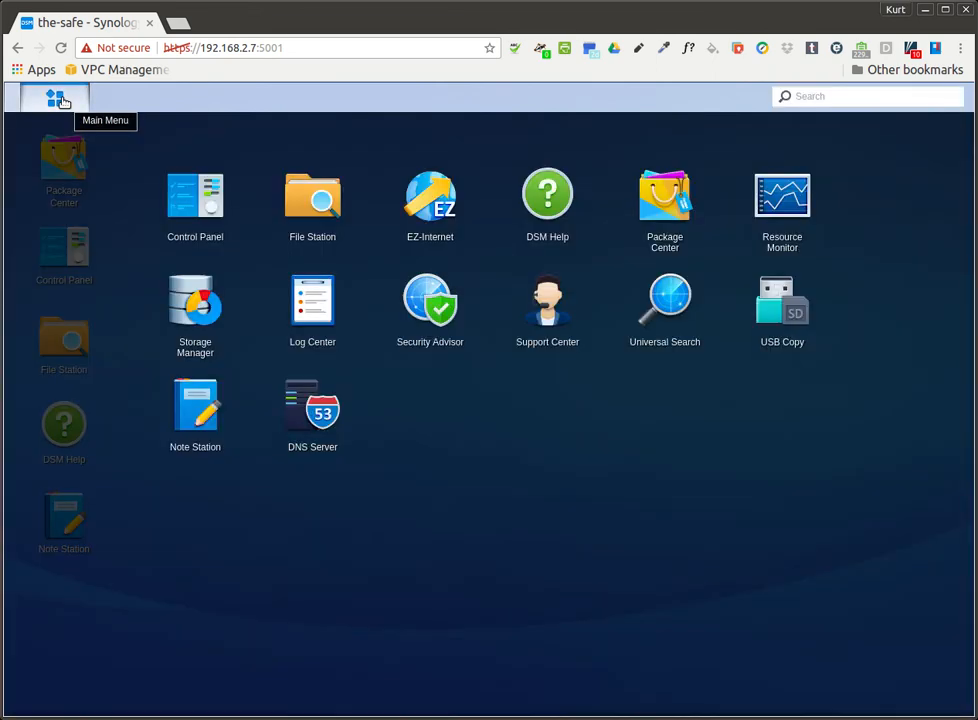
pyautogui.click(55, 97)
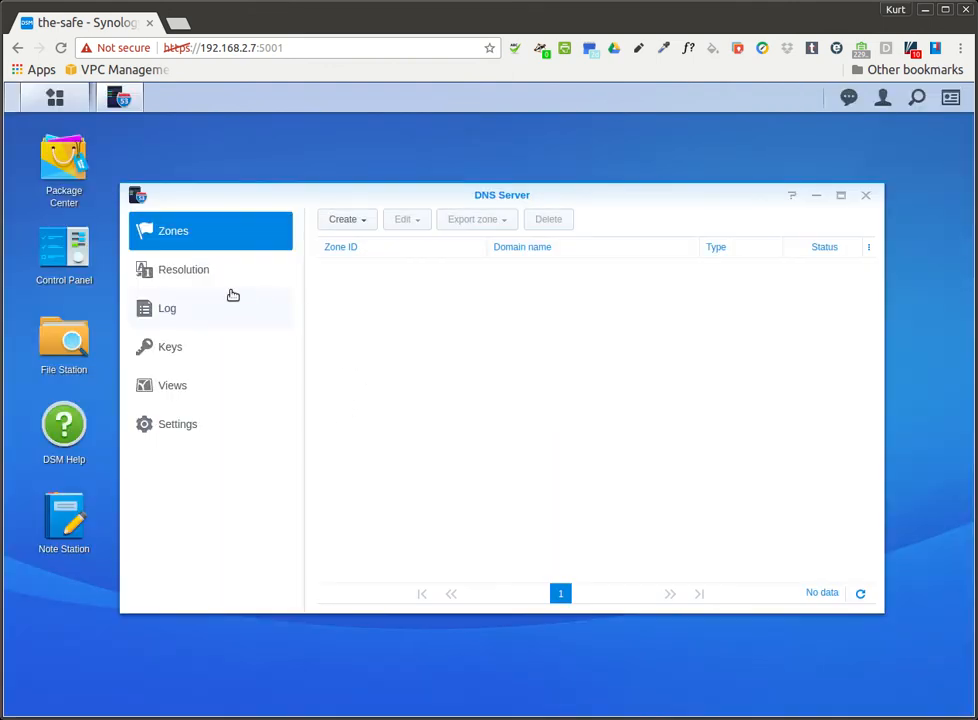
pyautogui.click(184, 269)
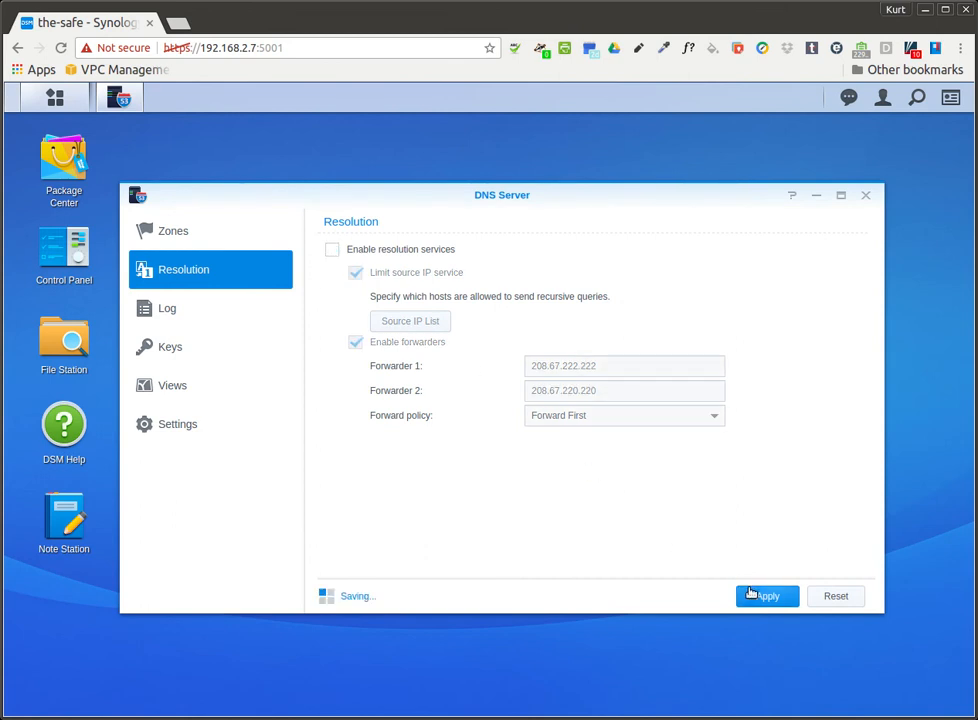
pyautogui.click(767, 595)
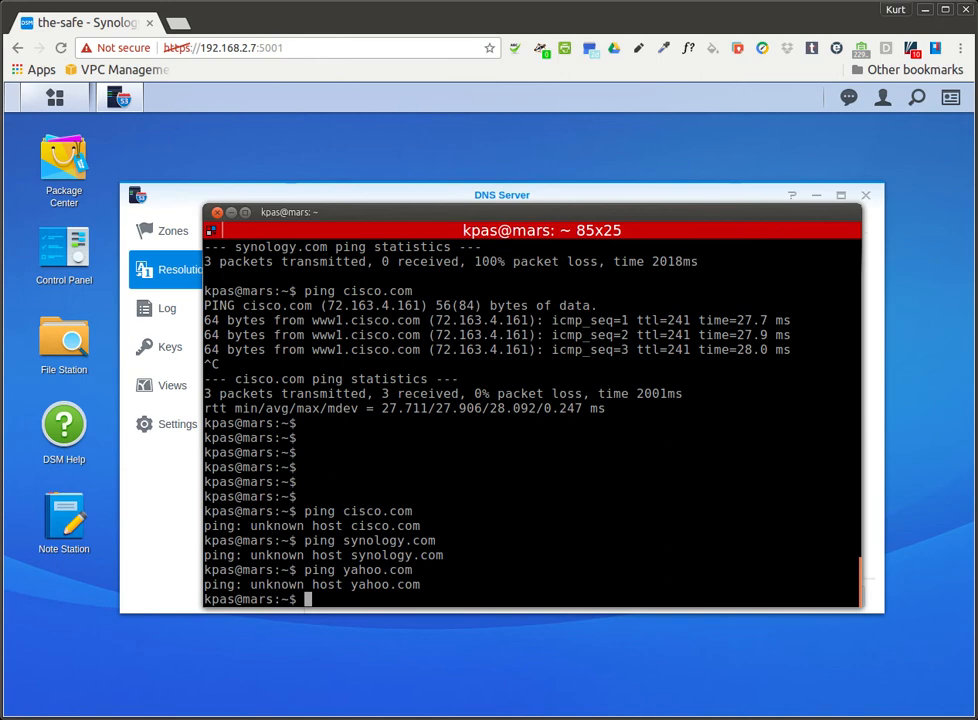
# Ping google.com, which fails with an unknown host error
pyautogui.write('ping google.com')
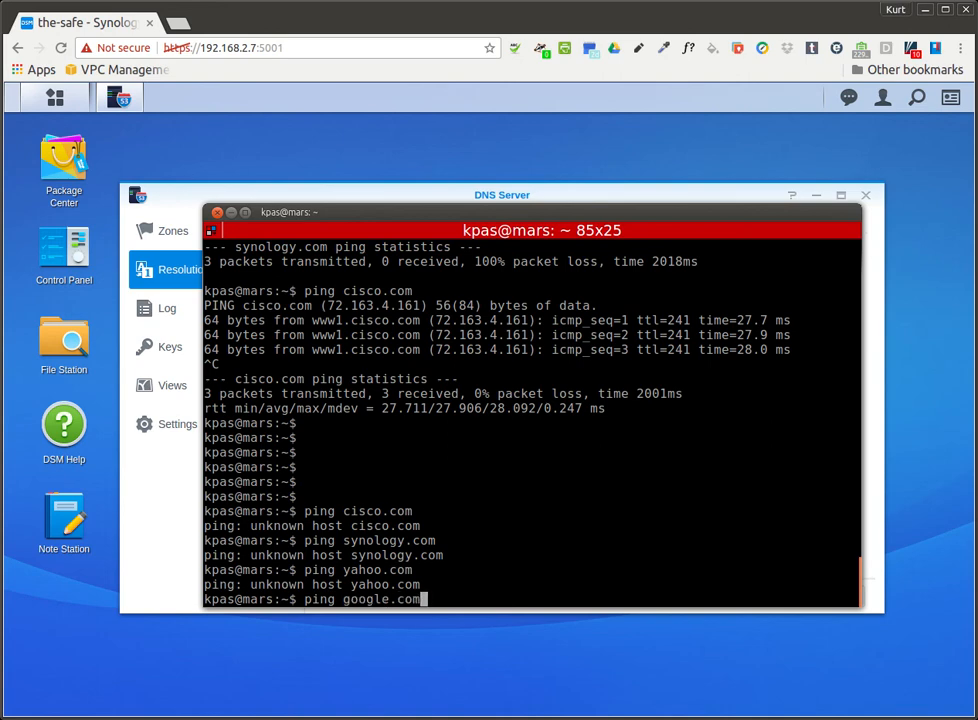
pyautogui.press('Return')
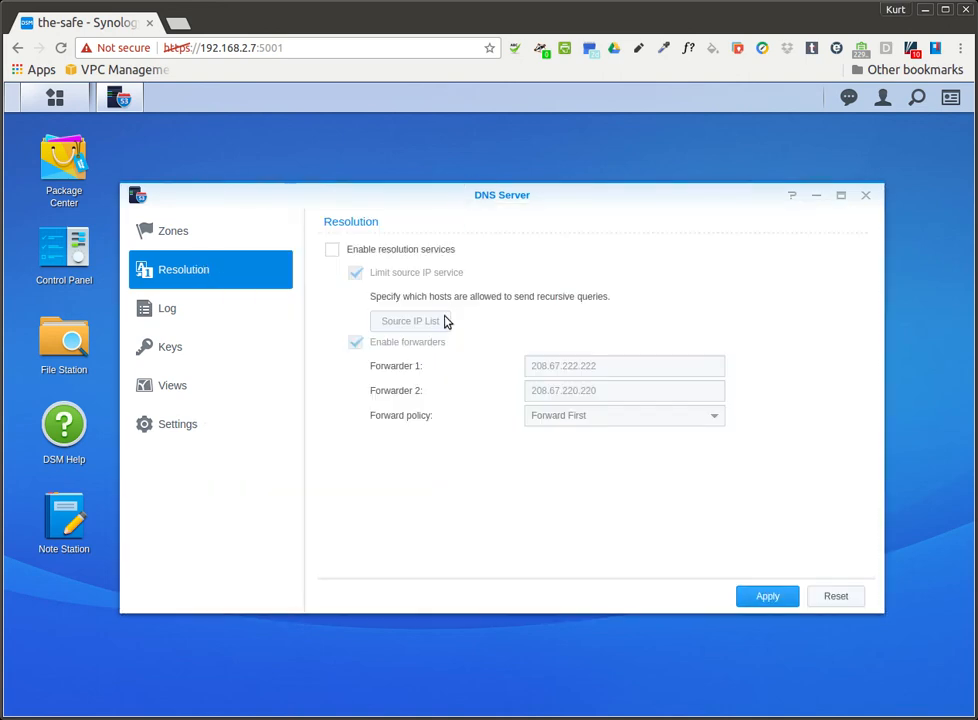
# Turn resolution services back on, apply, and review the 192.168.2.0/255.255.255.0 source IP list
pyautogui.click(332, 249)
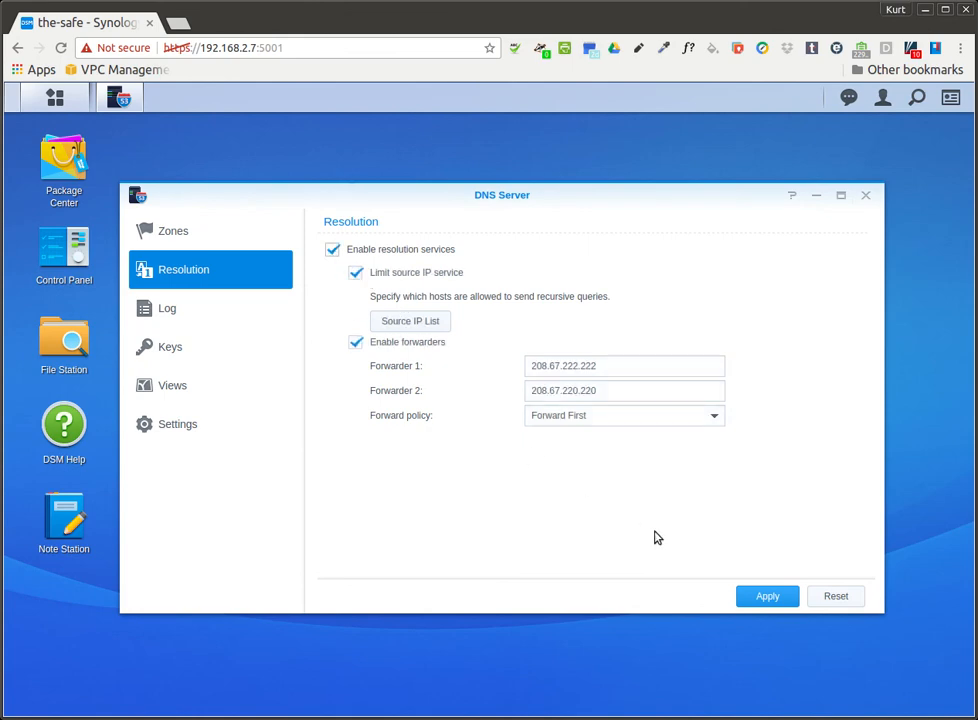
pyautogui.click(767, 596)
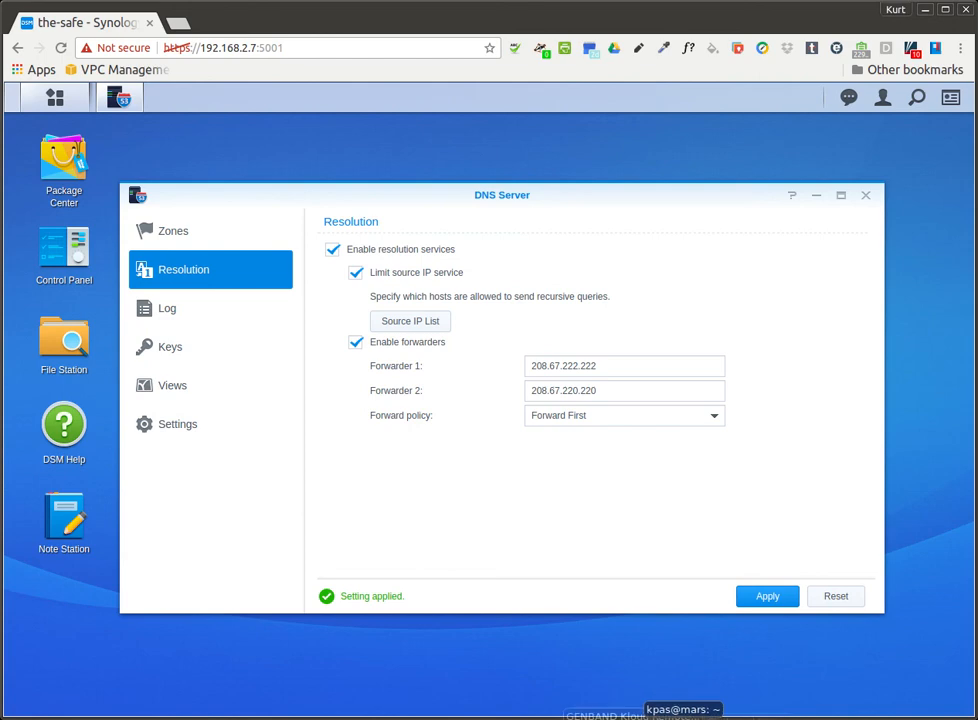
pyautogui.moveTo(449, 339)
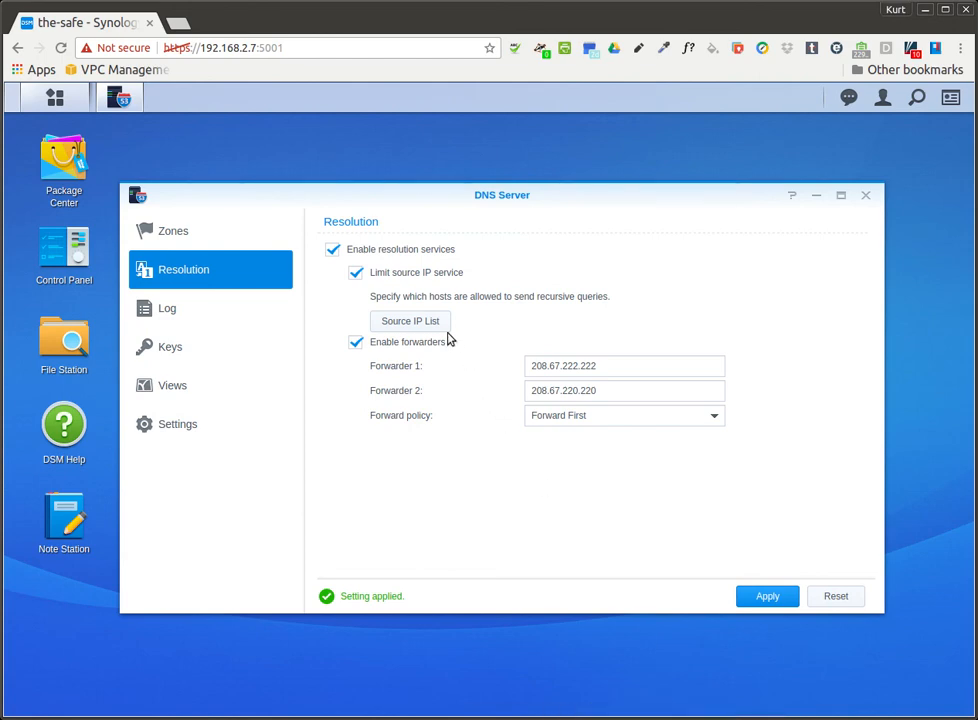
pyautogui.click(409, 321)
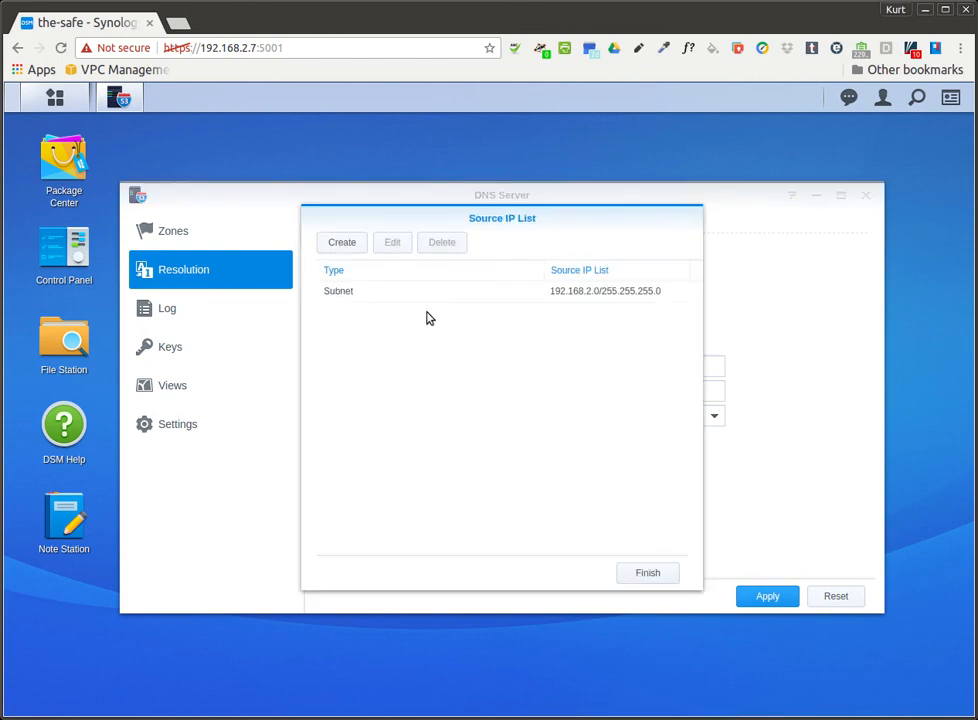
pyautogui.click(647, 572)
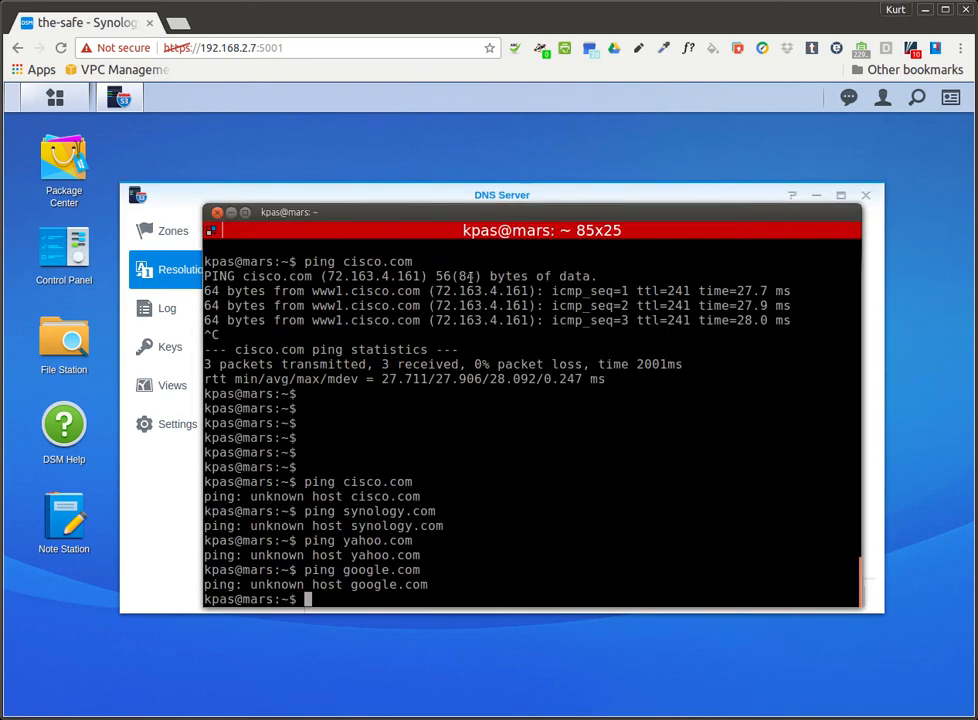
# Ping yahoo.com to confirm replies with 0% packet loss, then start a dig command
pyautogui.write('ping yahoo.com')
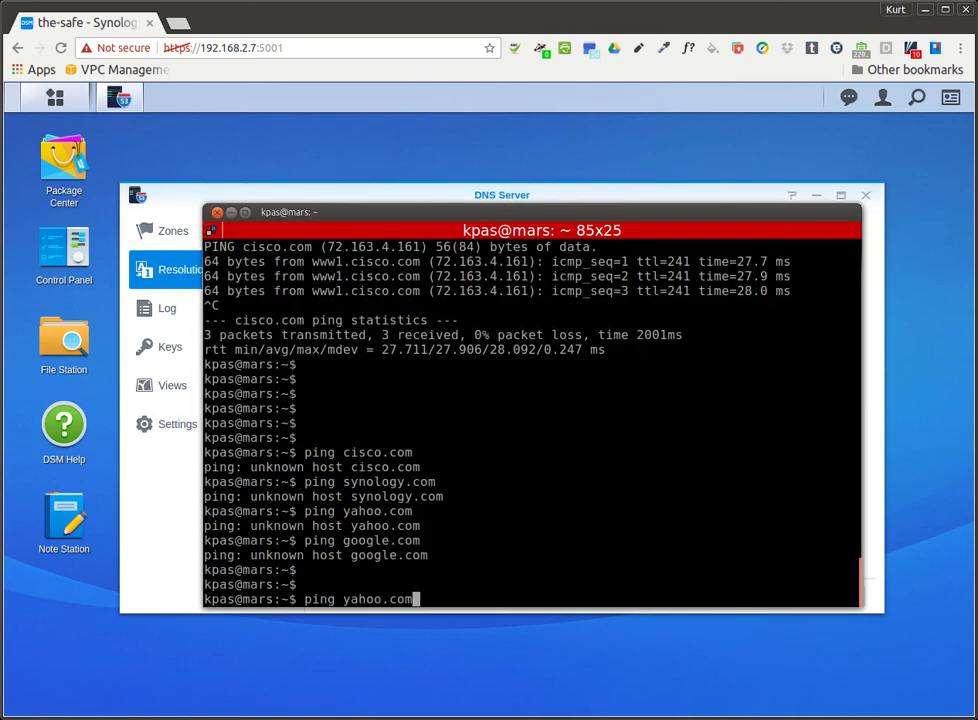
pyautogui.press('Return')
pyautogui.write('ping google.com')
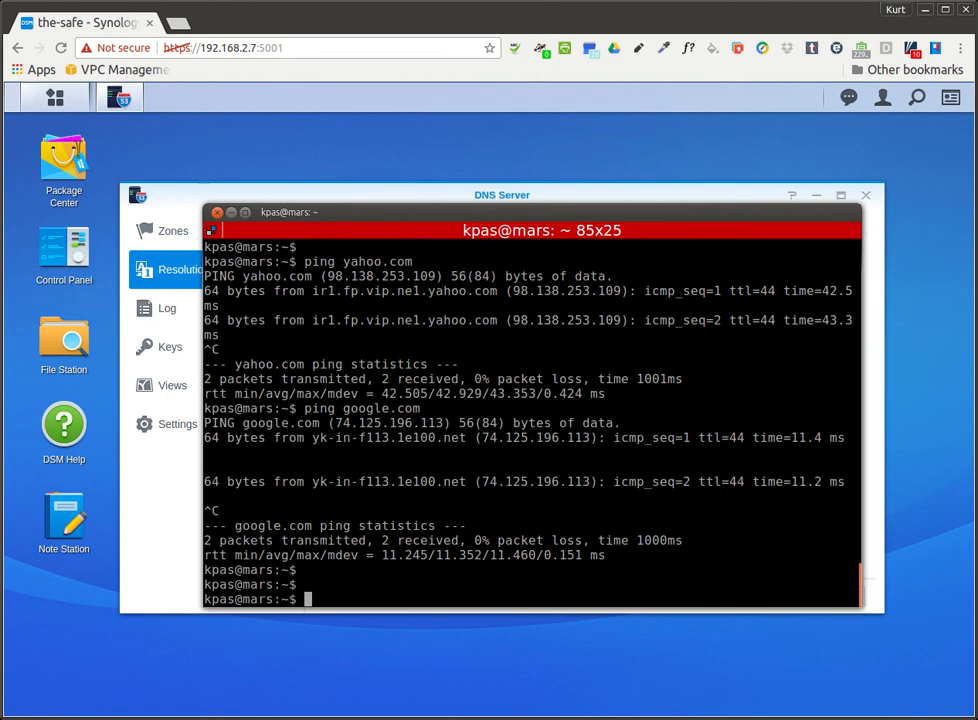
pyautogui.write('dig')
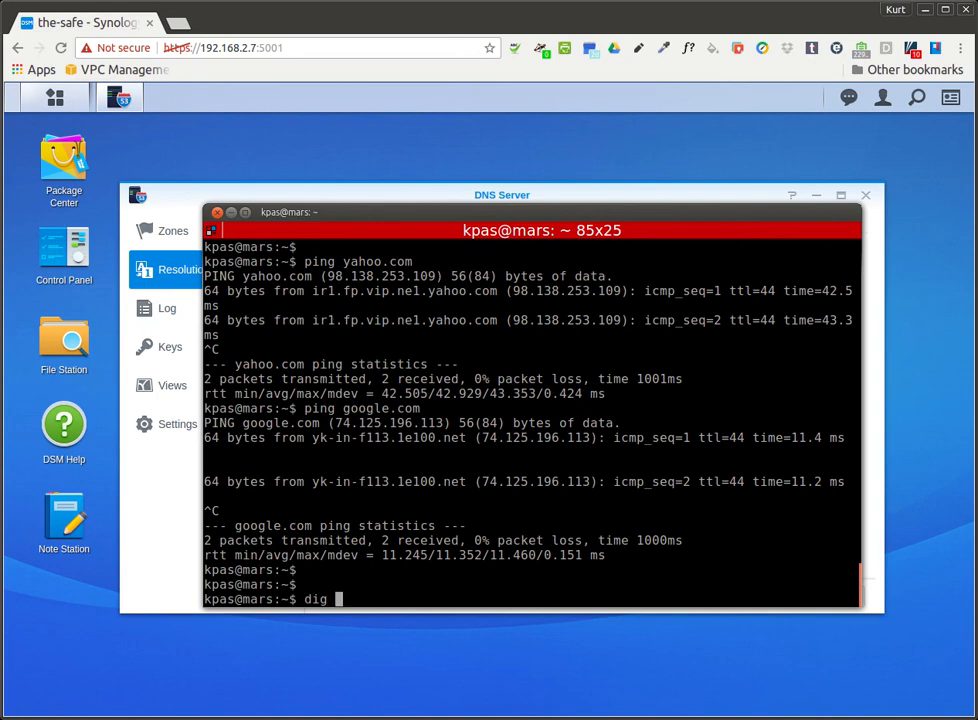
# Run dig office.com twice, the repeat answering in 2 ms instead of 33 ms
pyautogui.write('office')
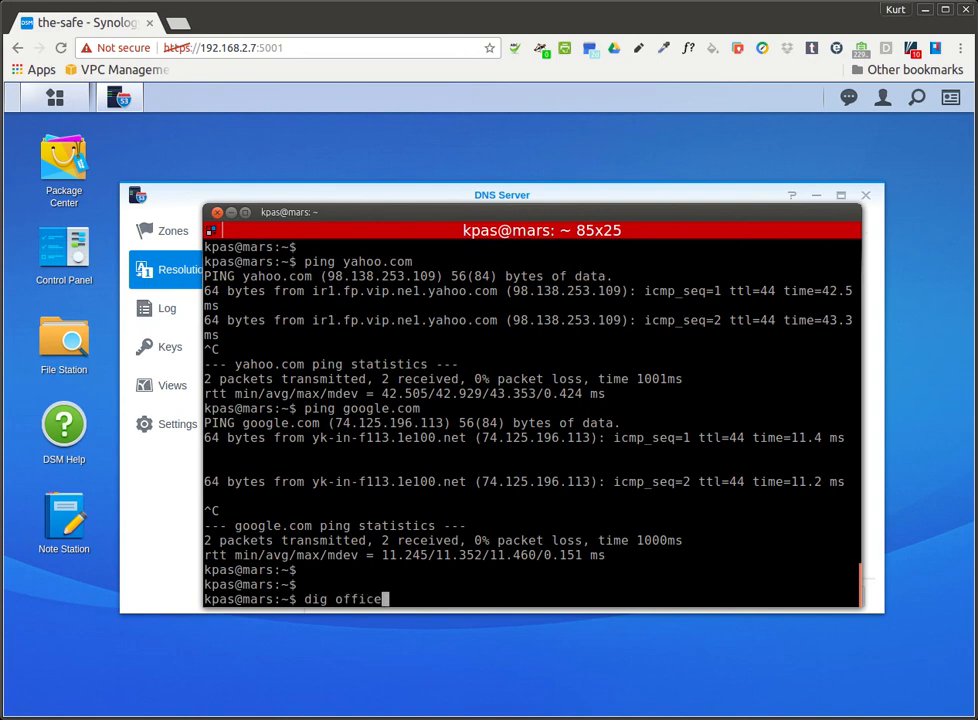
pyautogui.write('.co')
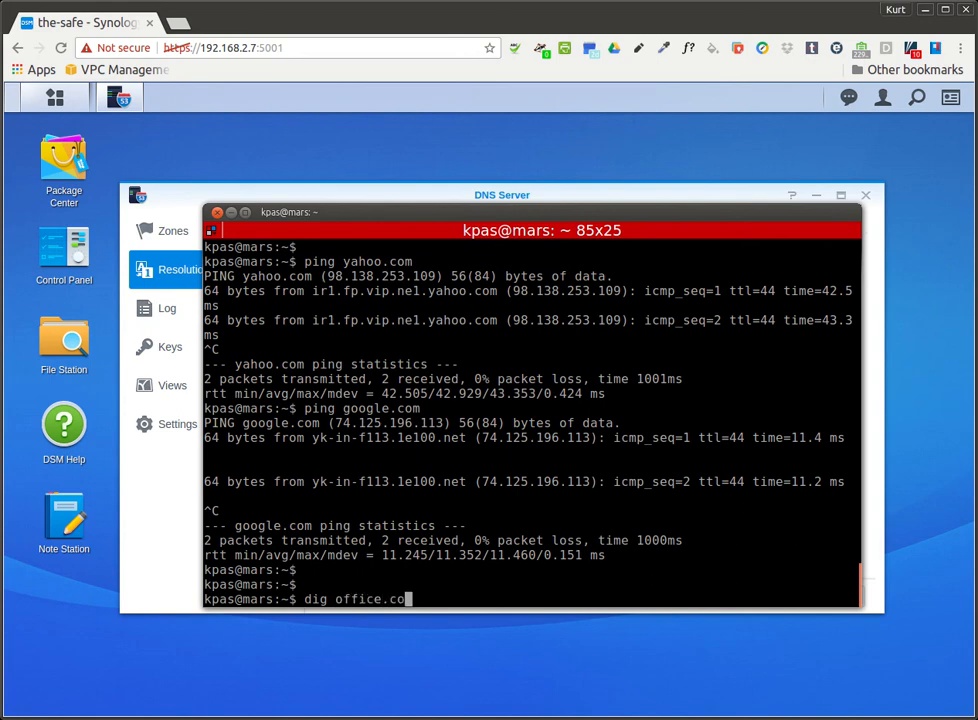
pyautogui.press('Return')
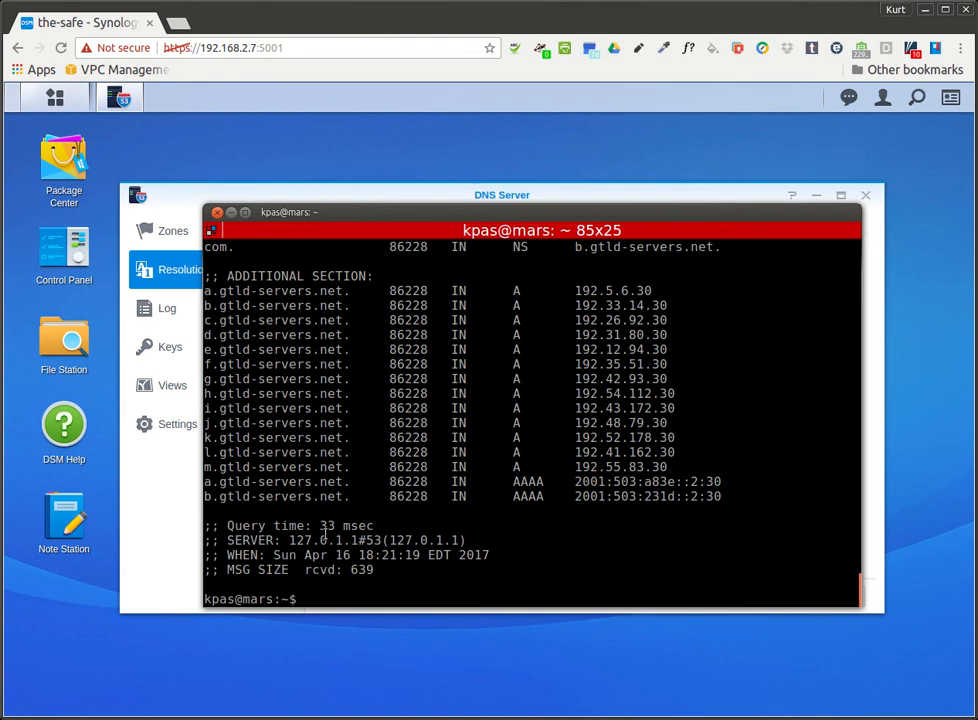
pyautogui.write('dig office.com')
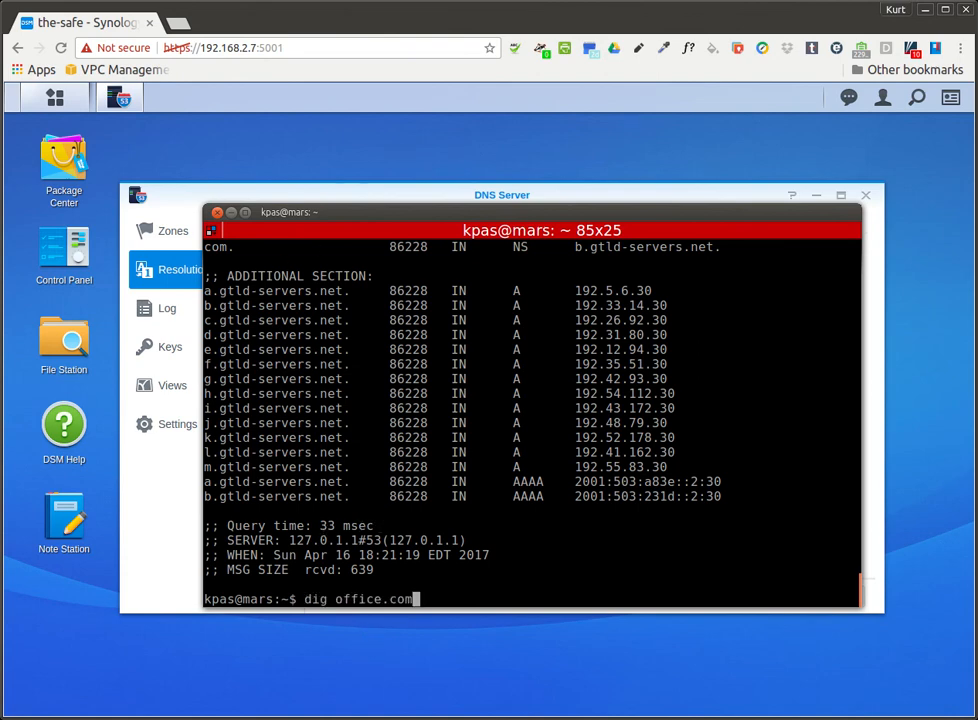
pyautogui.press('Return')
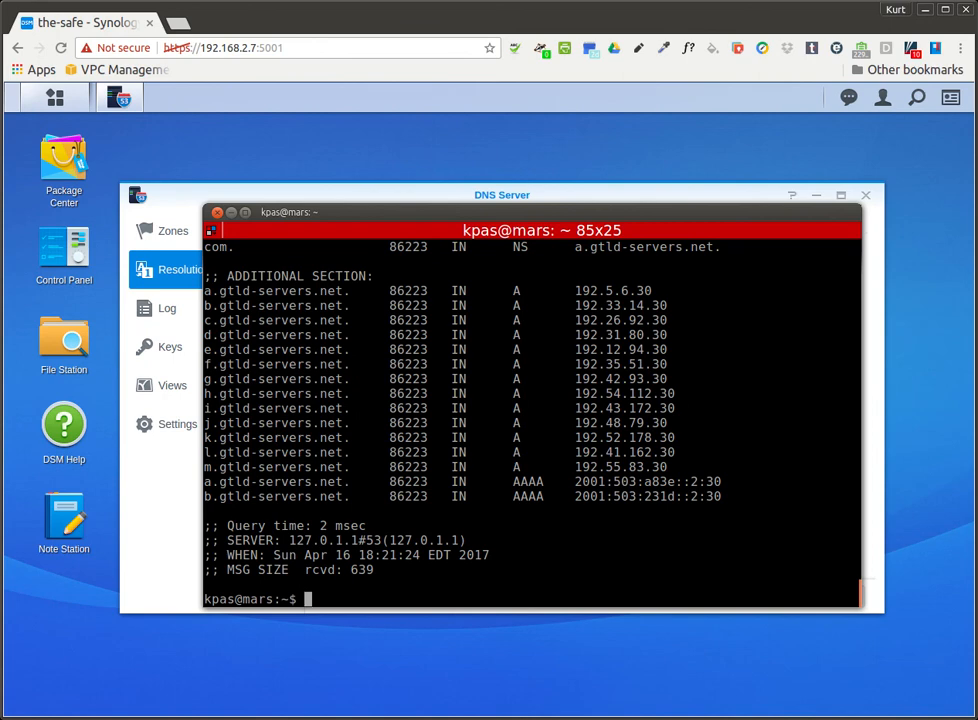